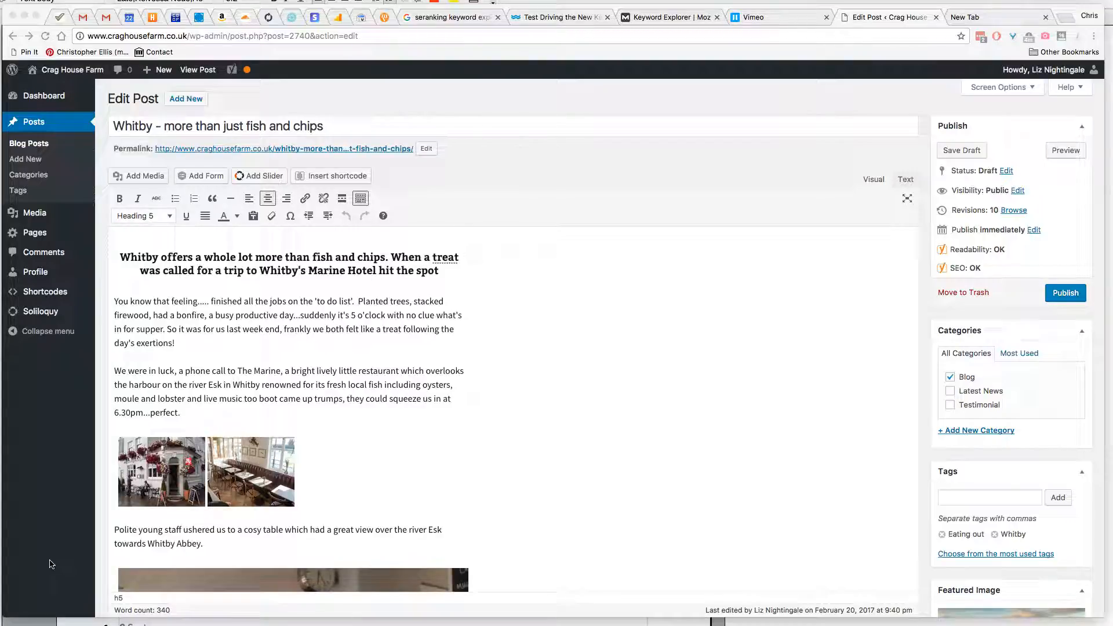
{"action": "mouse_move", "coordinate": [327, 470]}
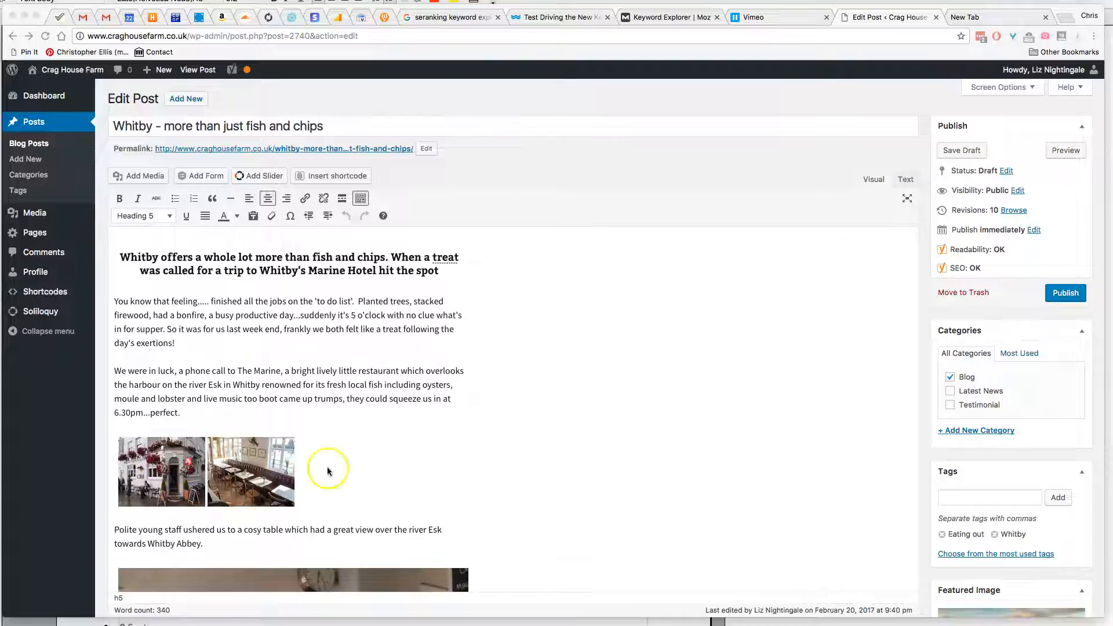
- Switch to Vimeo's My Videos page listing 'Enjoying Yorkshire Parkin the Whitby way'
{"action": "scroll", "scroll_direction": "down", "scroll_amount": 3}
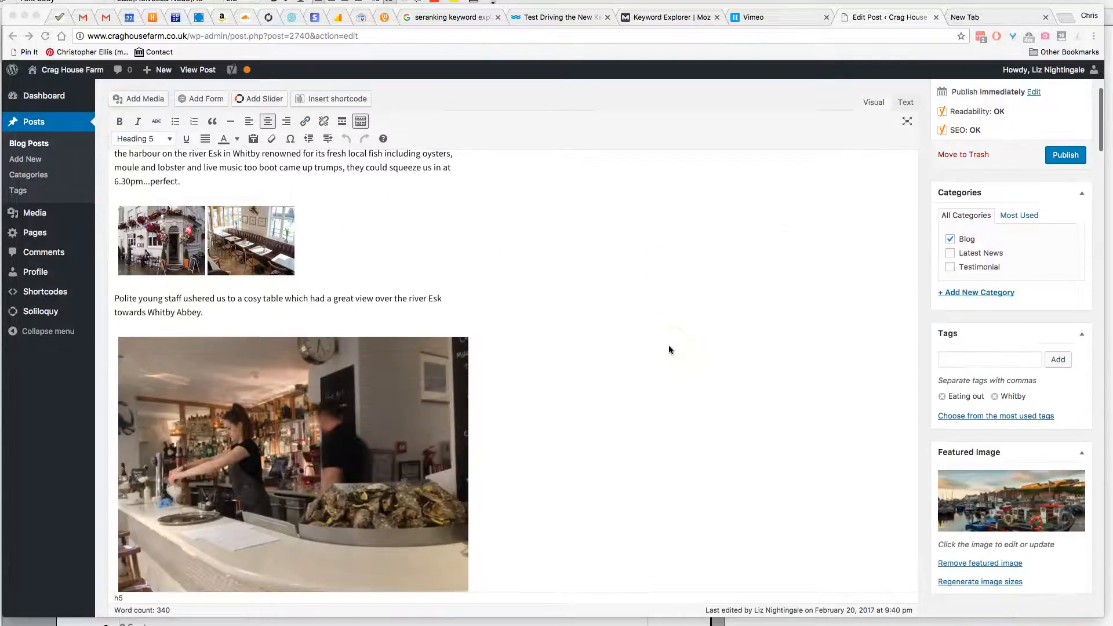
{"action": "scroll", "scroll_direction": "down", "scroll_amount": 3}
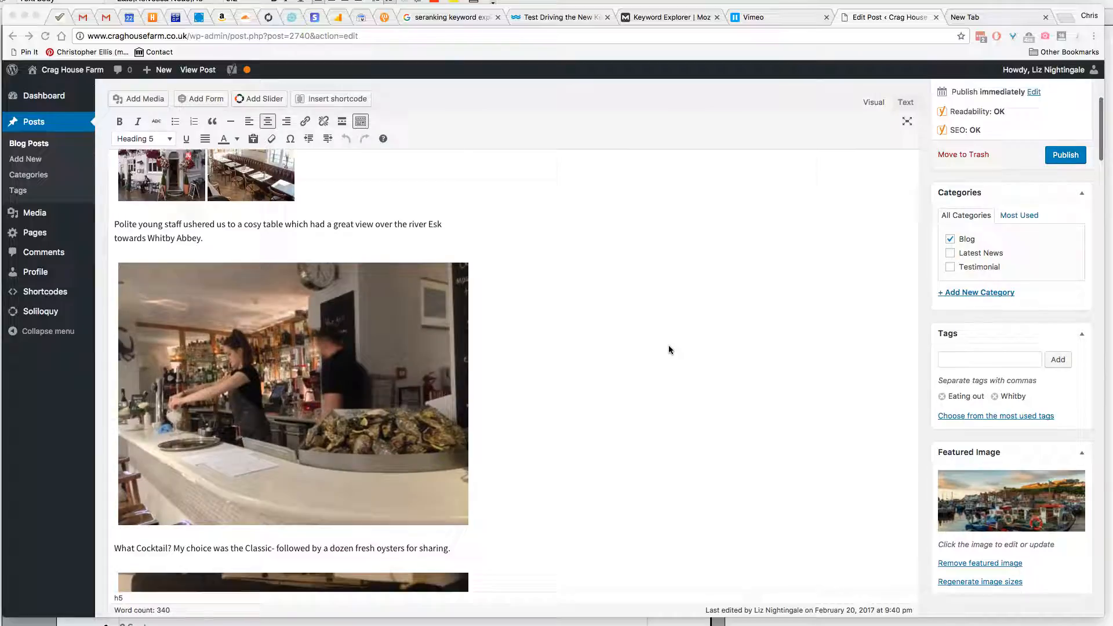
{"action": "scroll", "scroll_direction": "down", "scroll_amount": 3}
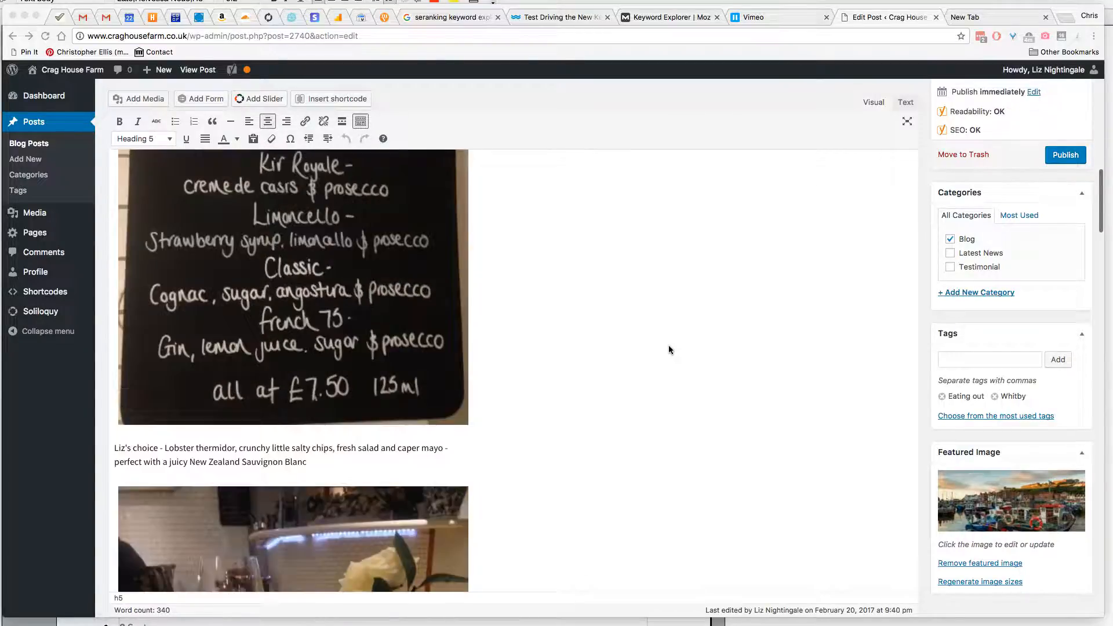
{"action": "scroll", "scroll_direction": "down", "scroll_amount": 3}
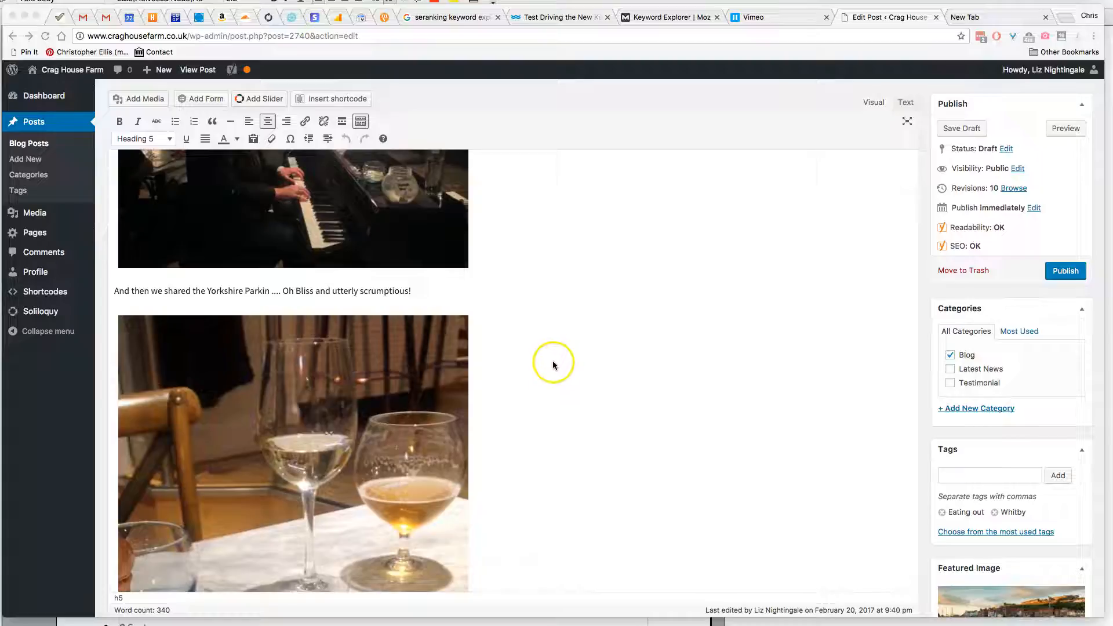
{"action": "mouse_move", "coordinate": [516, 403]}
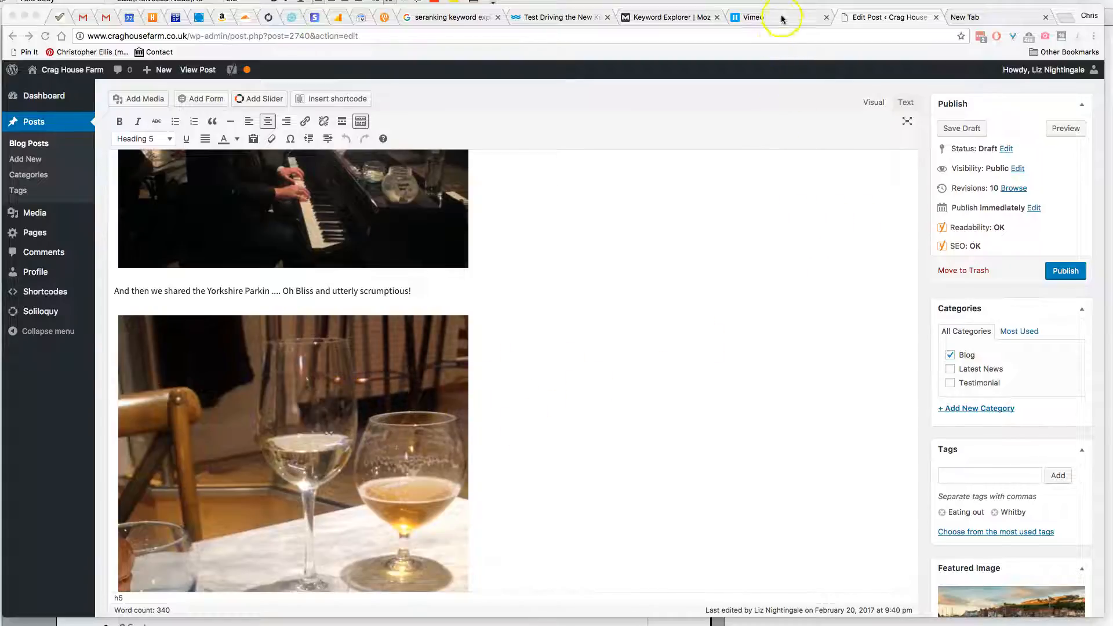
{"action": "left_click", "coordinate": [749, 17]}
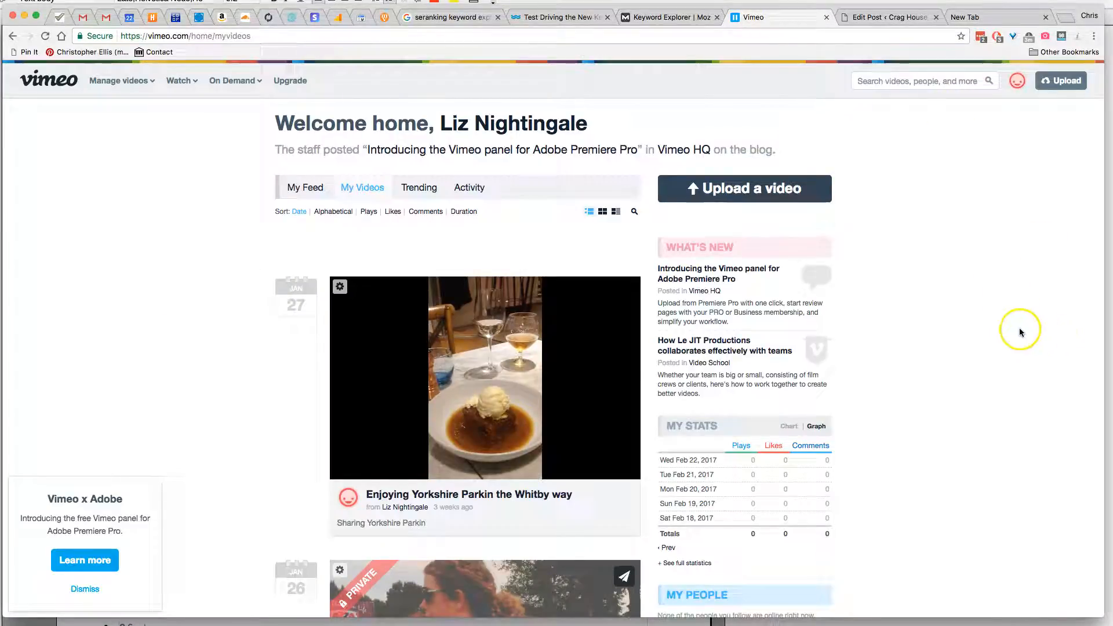
{"action": "mouse_move", "coordinate": [1034, 342]}
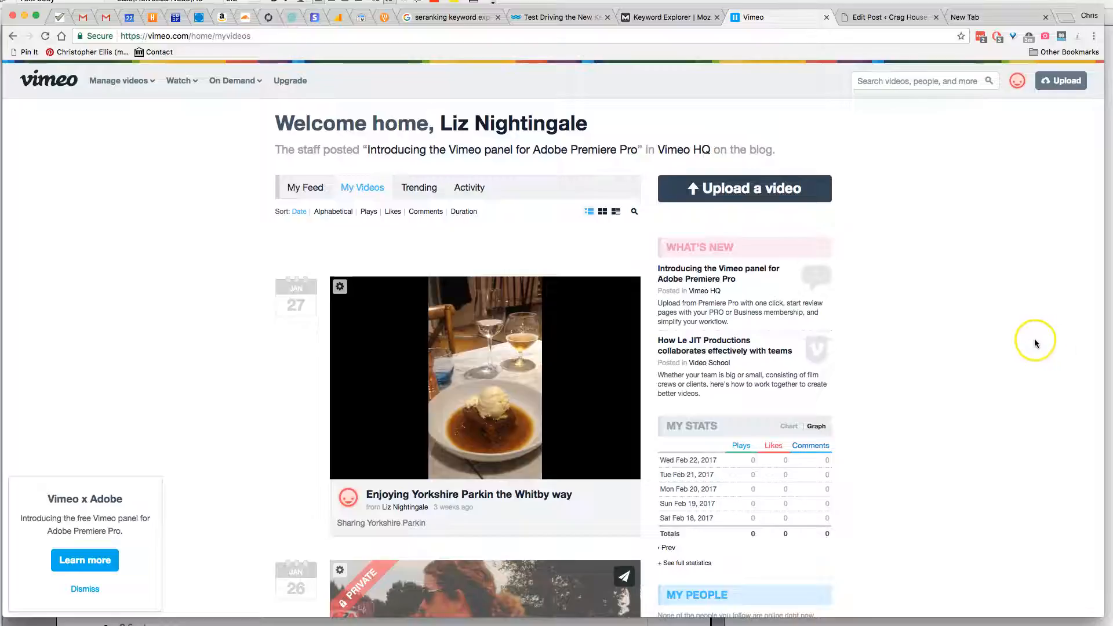
{"action": "mouse_move", "coordinate": [359, 518]}
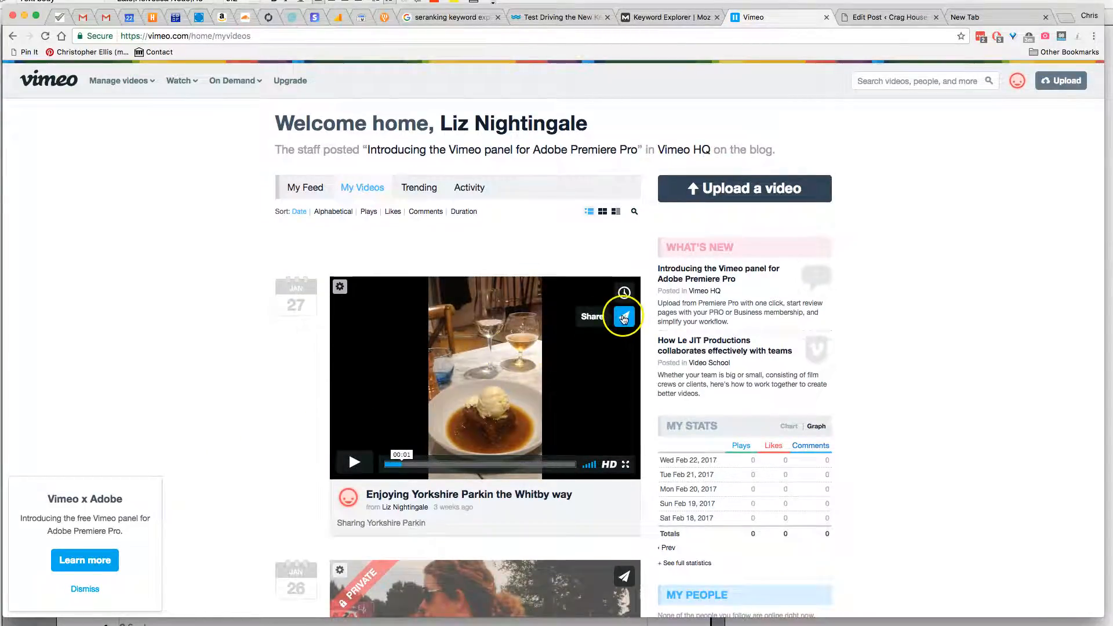
- Open the Parkin video's Share window and expand its Embed options
{"action": "left_click", "coordinate": [623, 316]}
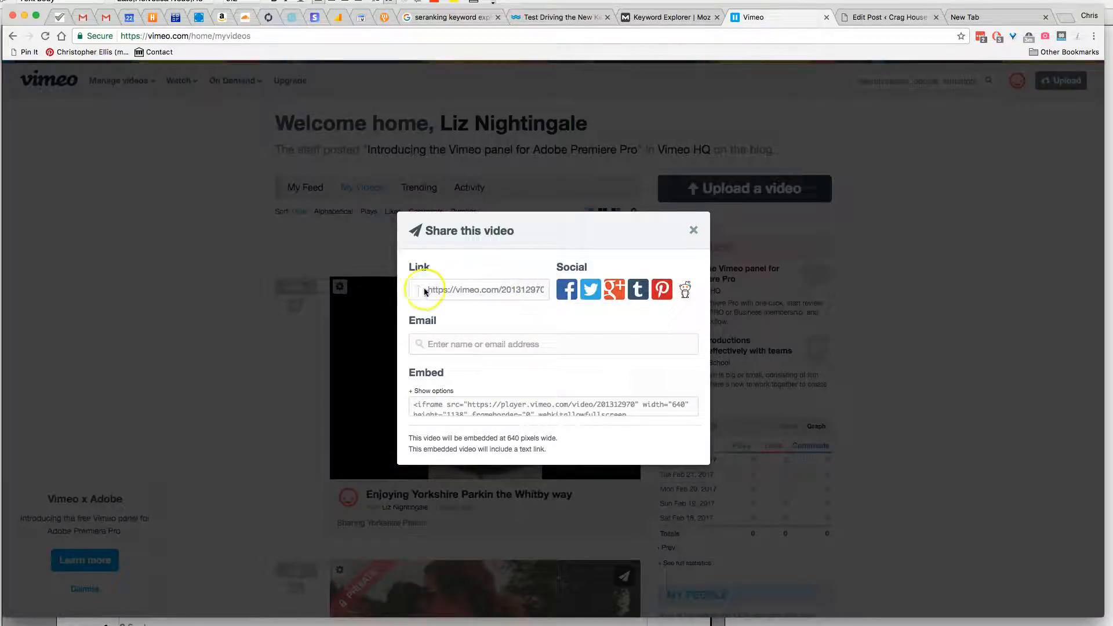
{"action": "mouse_move", "coordinate": [528, 344]}
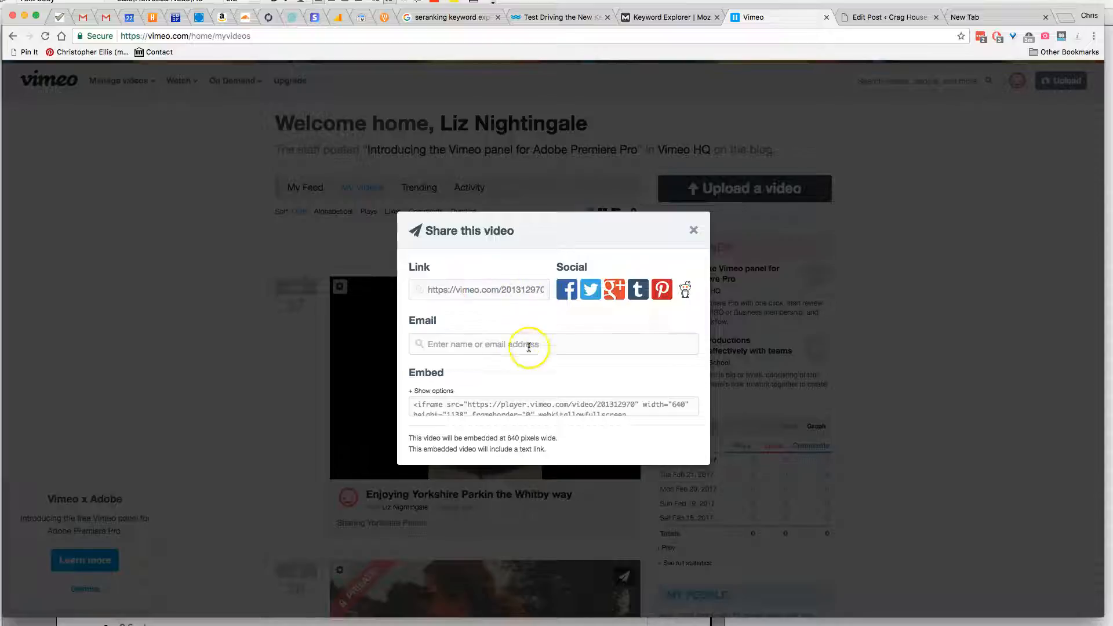
{"action": "mouse_move", "coordinate": [682, 367]}
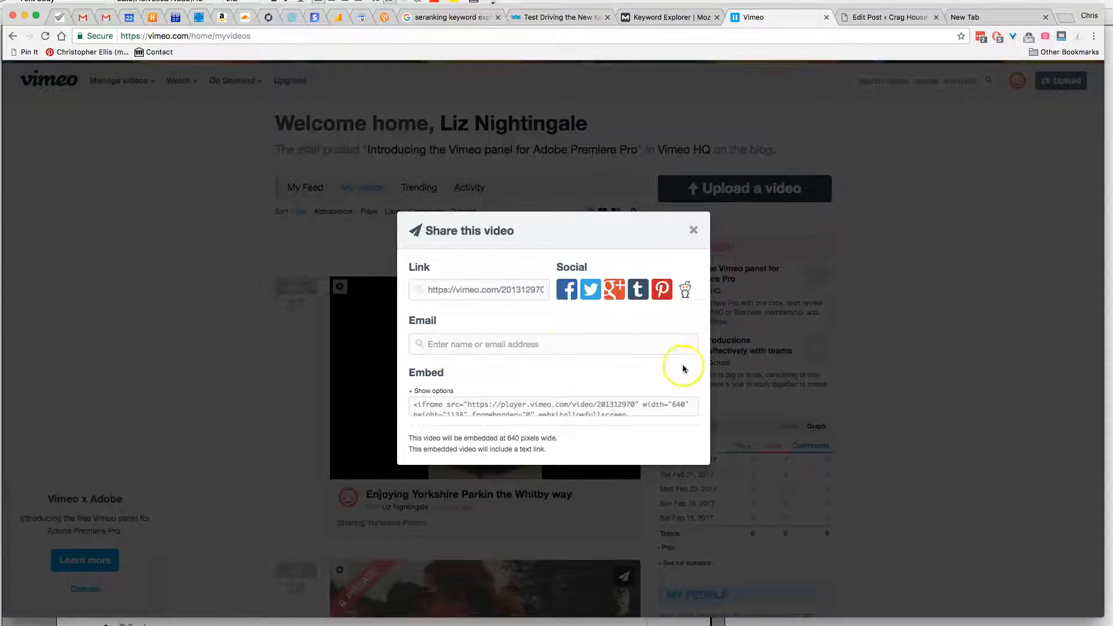
{"action": "mouse_move", "coordinate": [437, 376]}
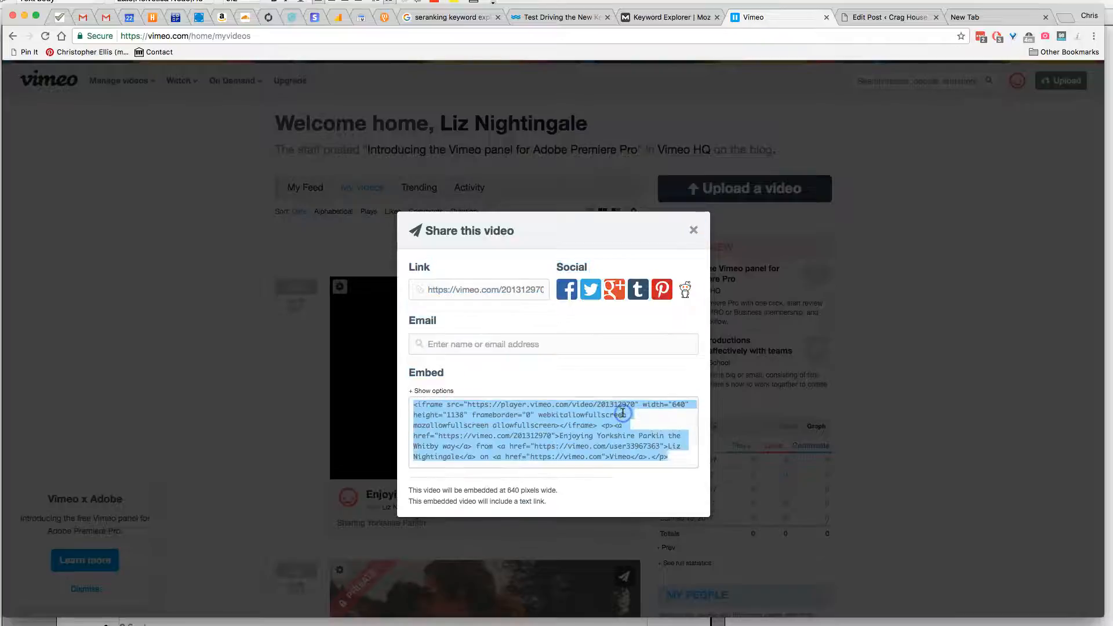
{"action": "mouse_move", "coordinate": [636, 431]}
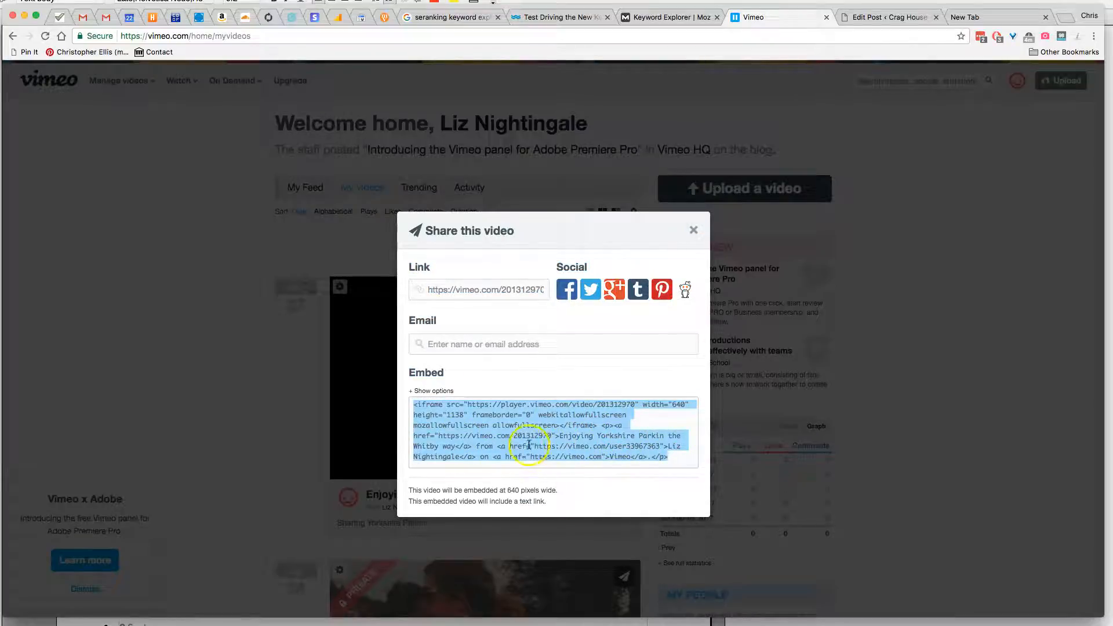
{"action": "mouse_move", "coordinate": [627, 475]}
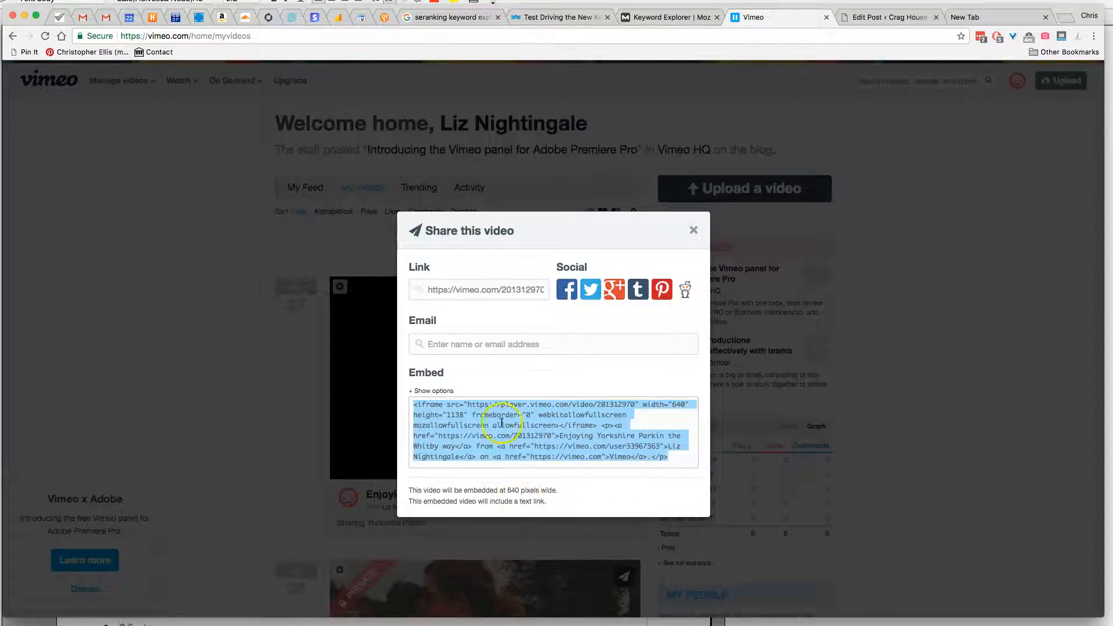
{"action": "left_click", "coordinate": [430, 390]}
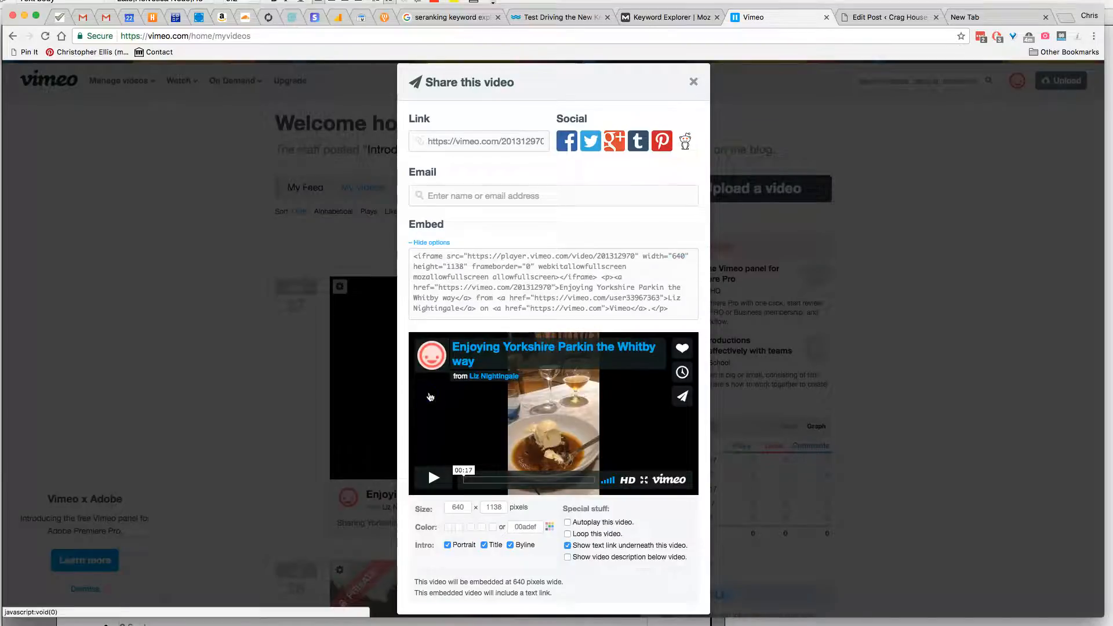
{"action": "left_click", "coordinate": [429, 243]}
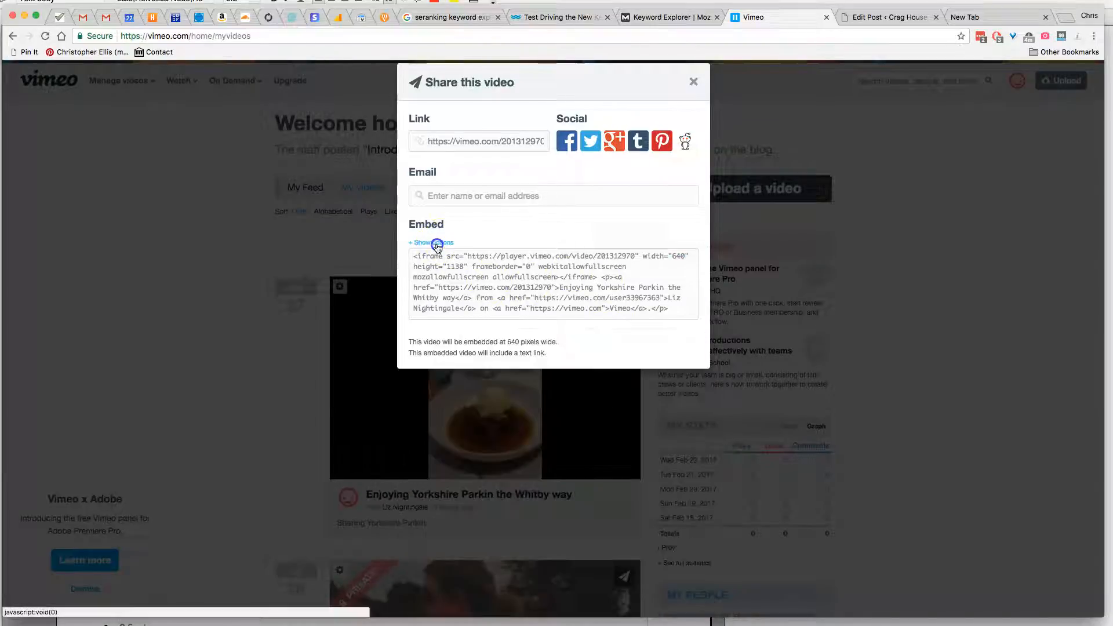
{"action": "left_click", "coordinate": [430, 242]}
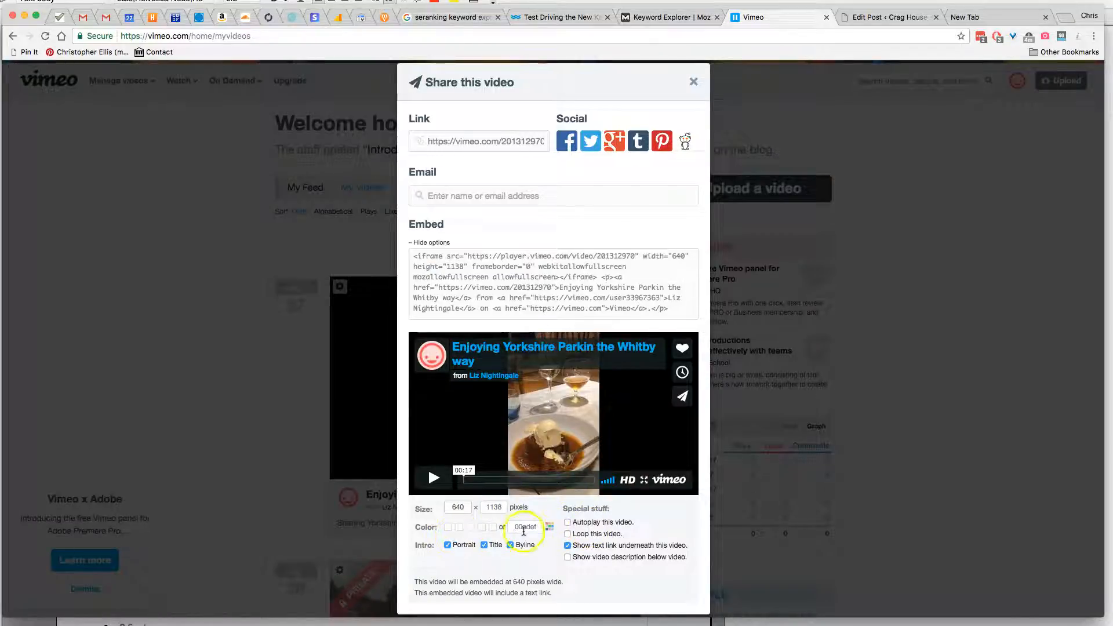
{"action": "mouse_move", "coordinate": [497, 353]}
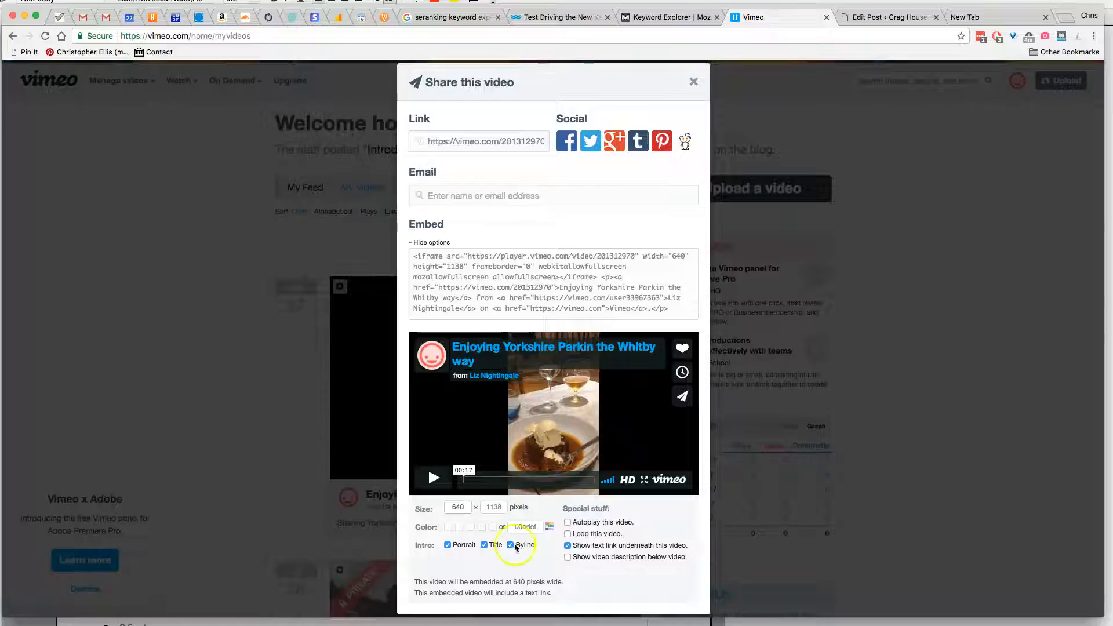
{"action": "left_click", "coordinate": [549, 526]}
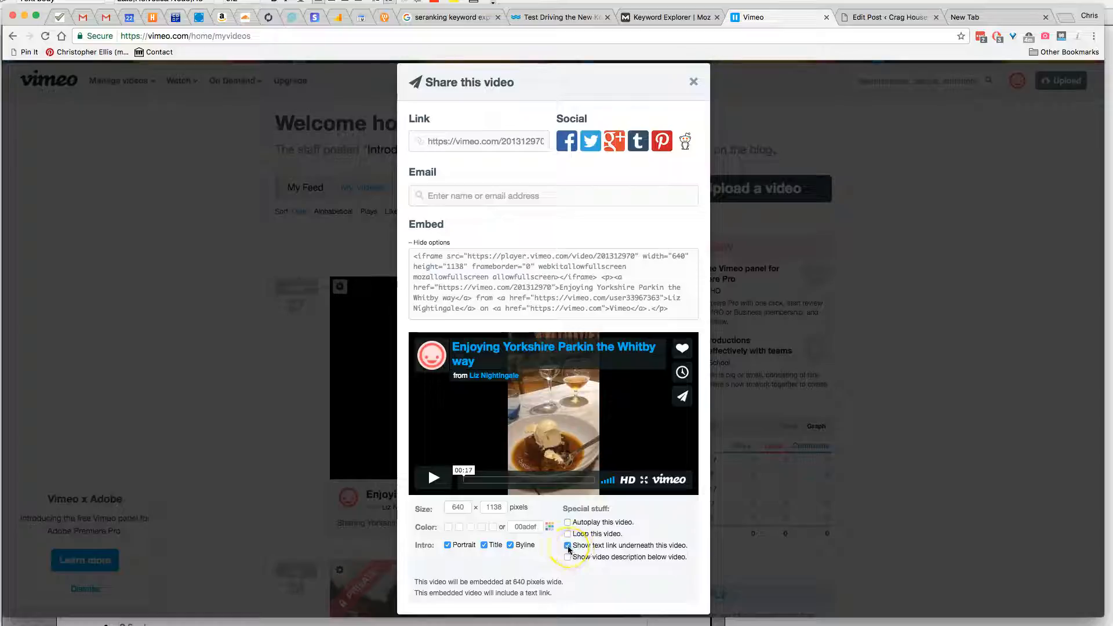
- Uncheck 'Show text link underneath this video' so the embed is a bare iframe
{"action": "left_click", "coordinate": [567, 545]}
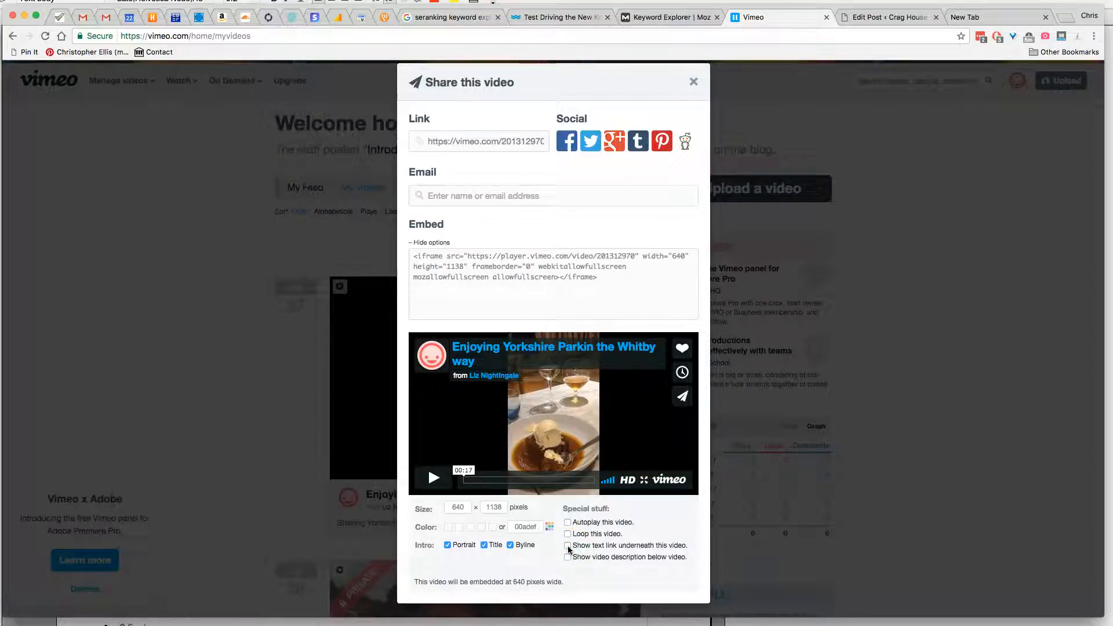
{"action": "left_click", "coordinate": [567, 544]}
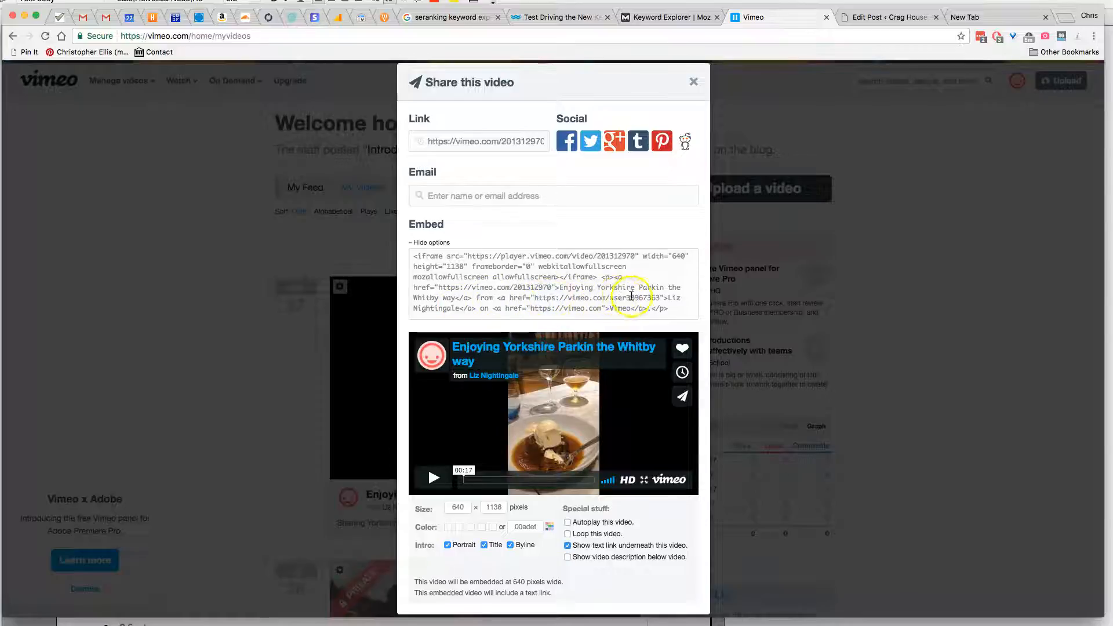
{"action": "left_click", "coordinate": [567, 545]}
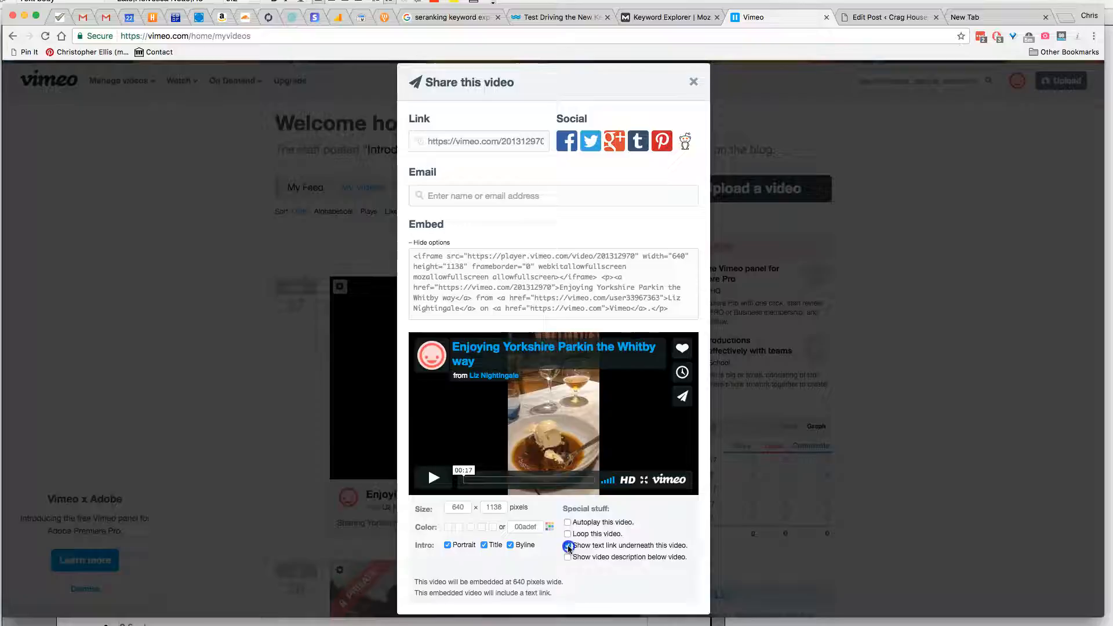
{"action": "left_click", "coordinate": [568, 545]}
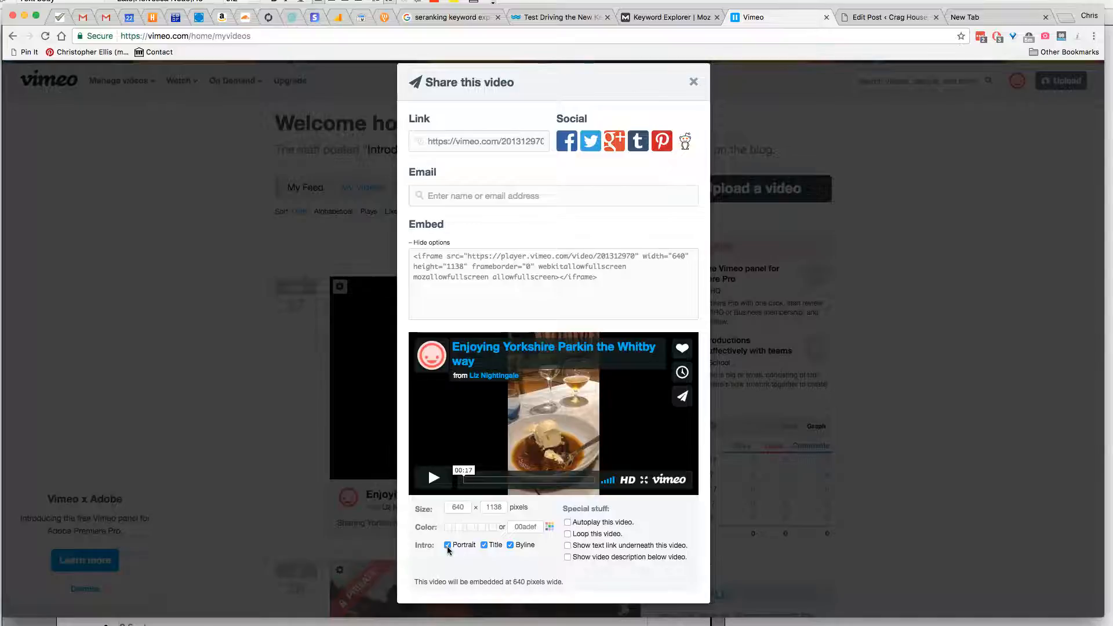
- Toggle the player's title, byline and portrait options, leaving the uploader portrait hidden
{"action": "left_click", "coordinate": [484, 545]}
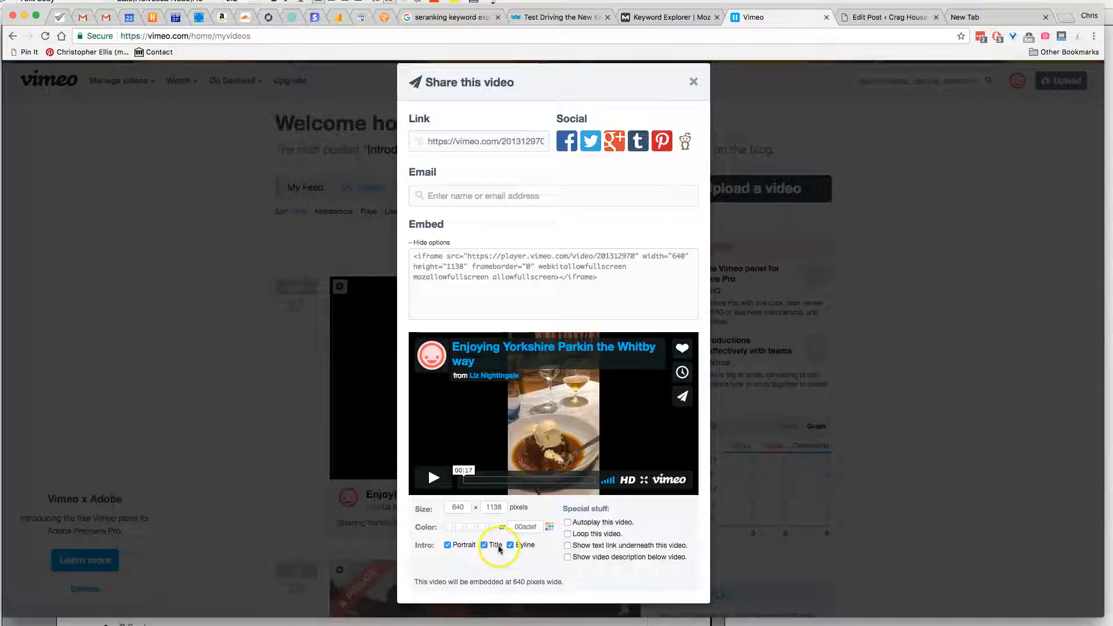
{"action": "left_click", "coordinate": [510, 544]}
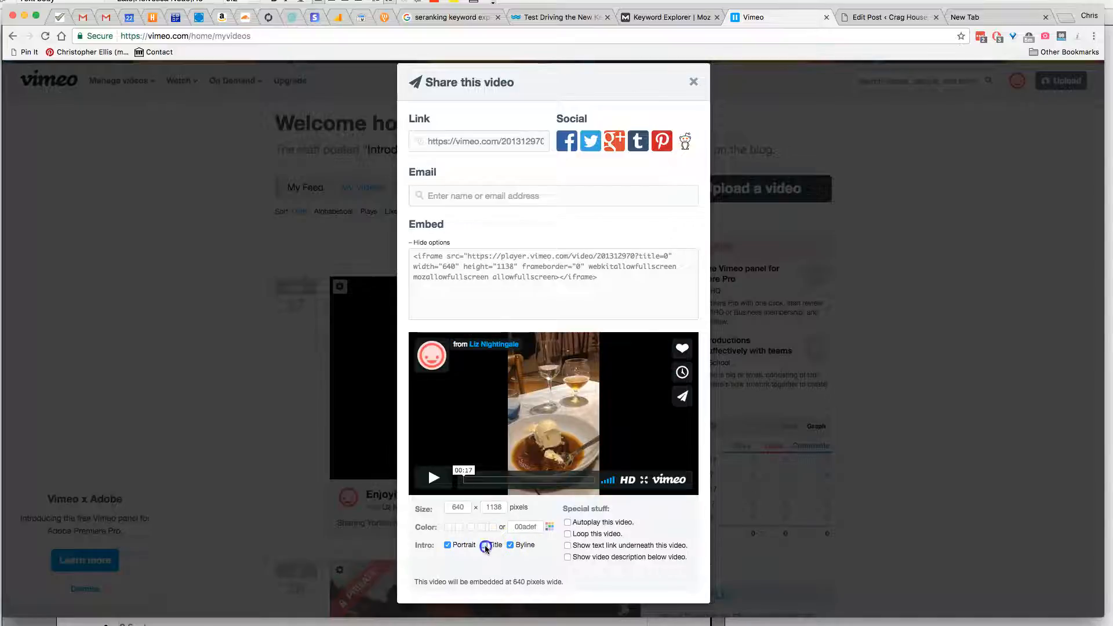
{"action": "left_click", "coordinate": [483, 545]}
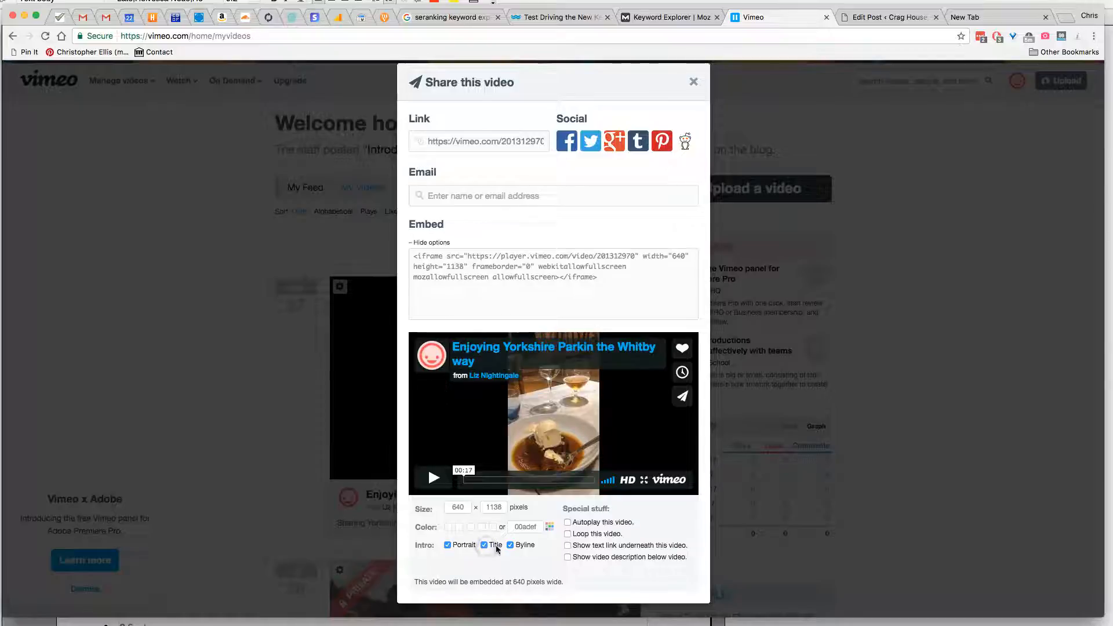
{"action": "left_click", "coordinate": [509, 545]}
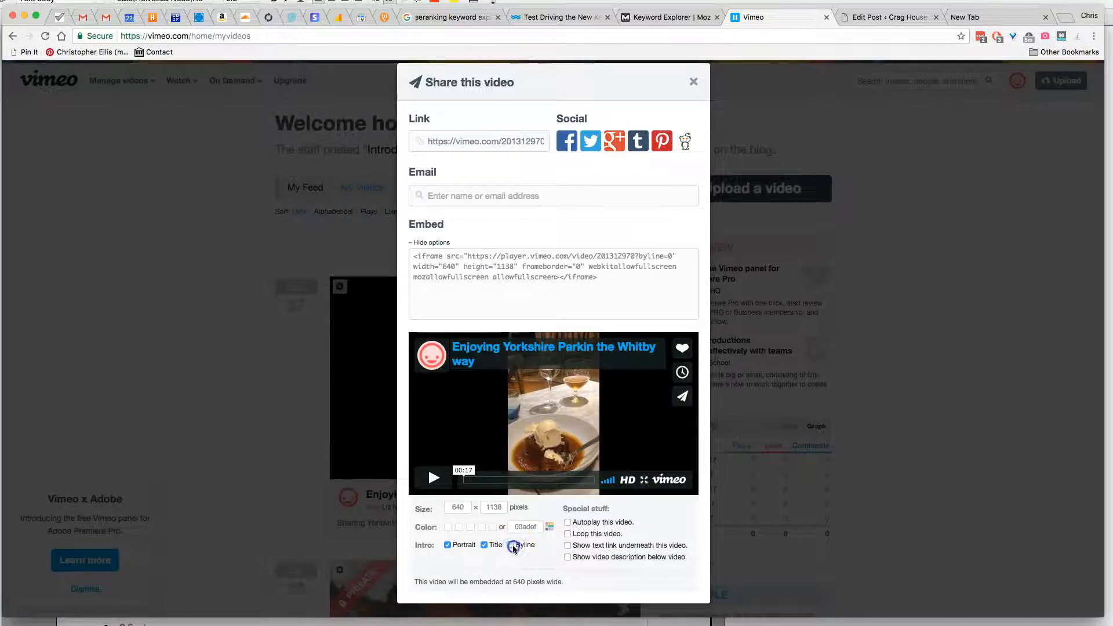
{"action": "left_click", "coordinate": [447, 544]}
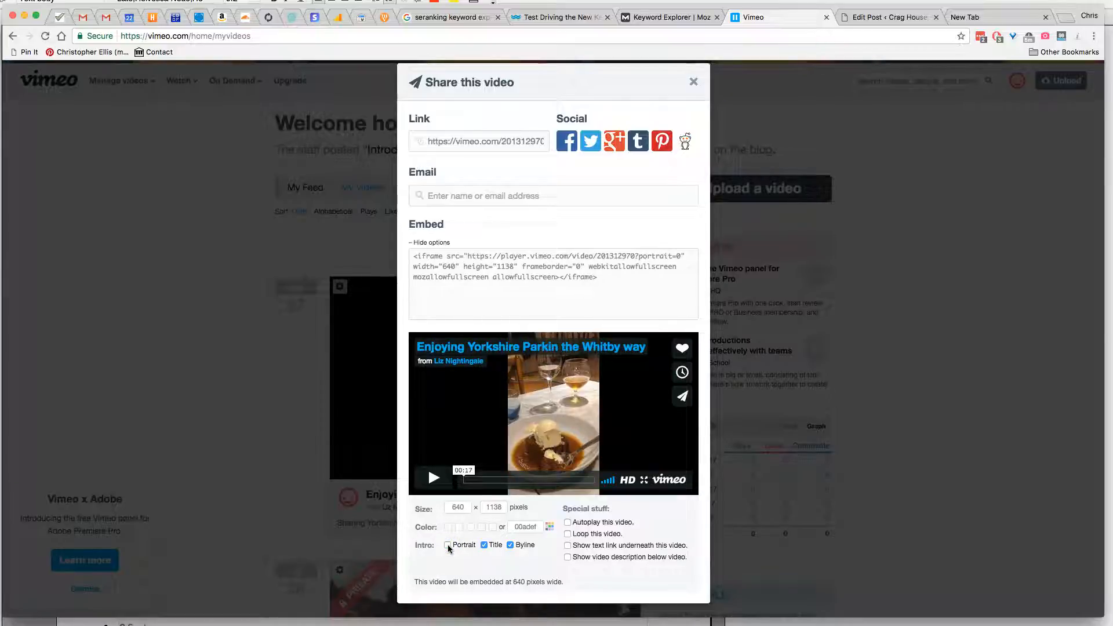
{"action": "left_click", "coordinate": [448, 545]}
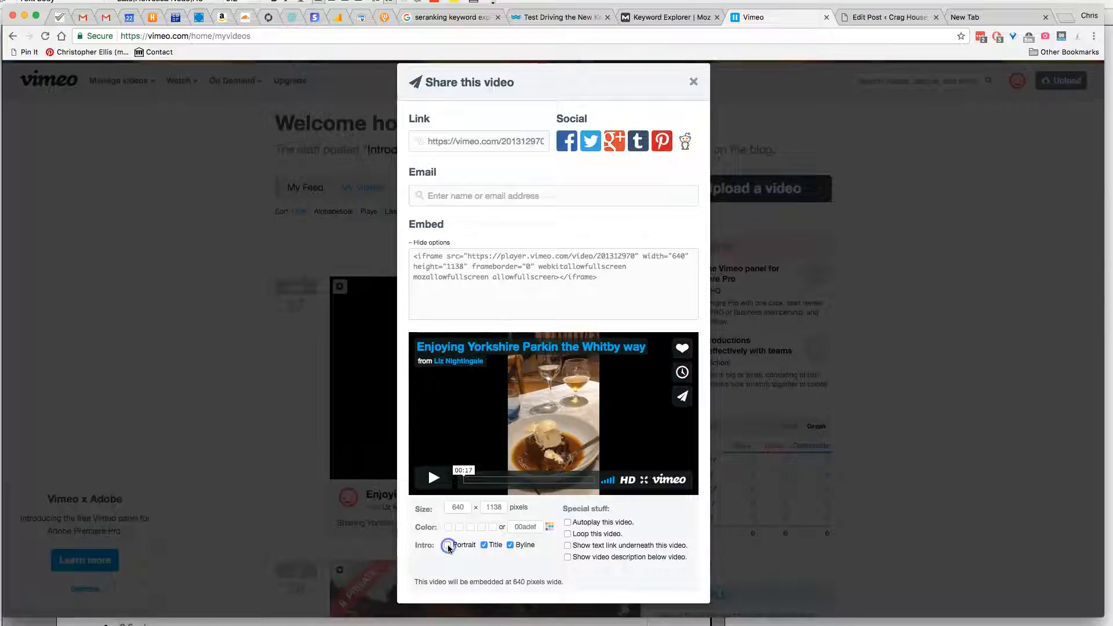
{"action": "left_click", "coordinate": [448, 545]}
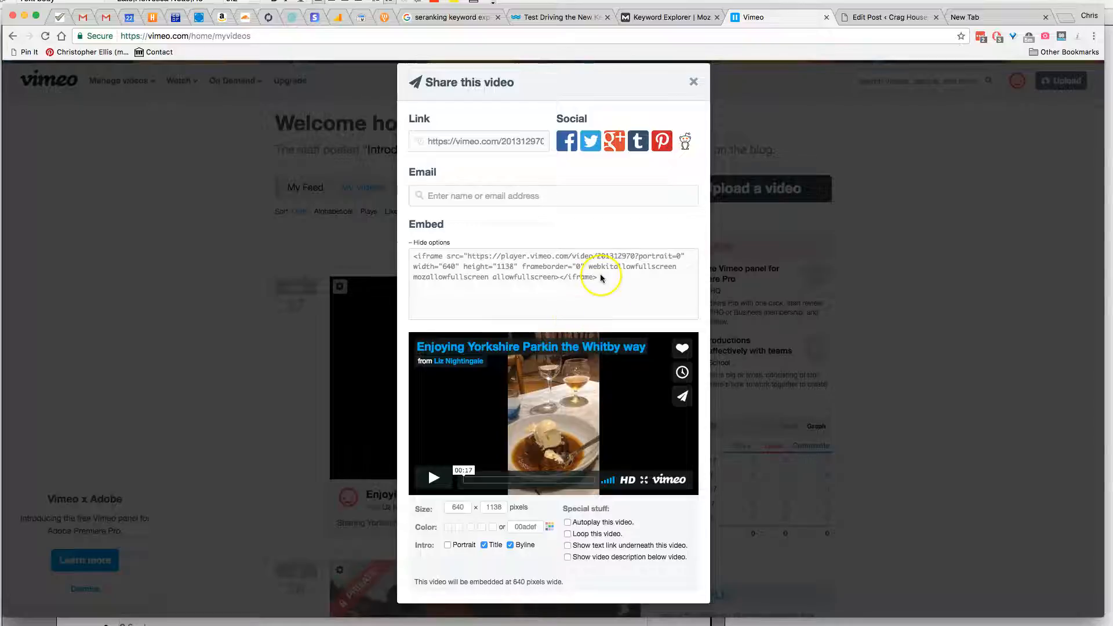
- Copy the iframe embed code and return to the WordPress Edit Post tab
{"action": "triple_click", "coordinate": [543, 266]}
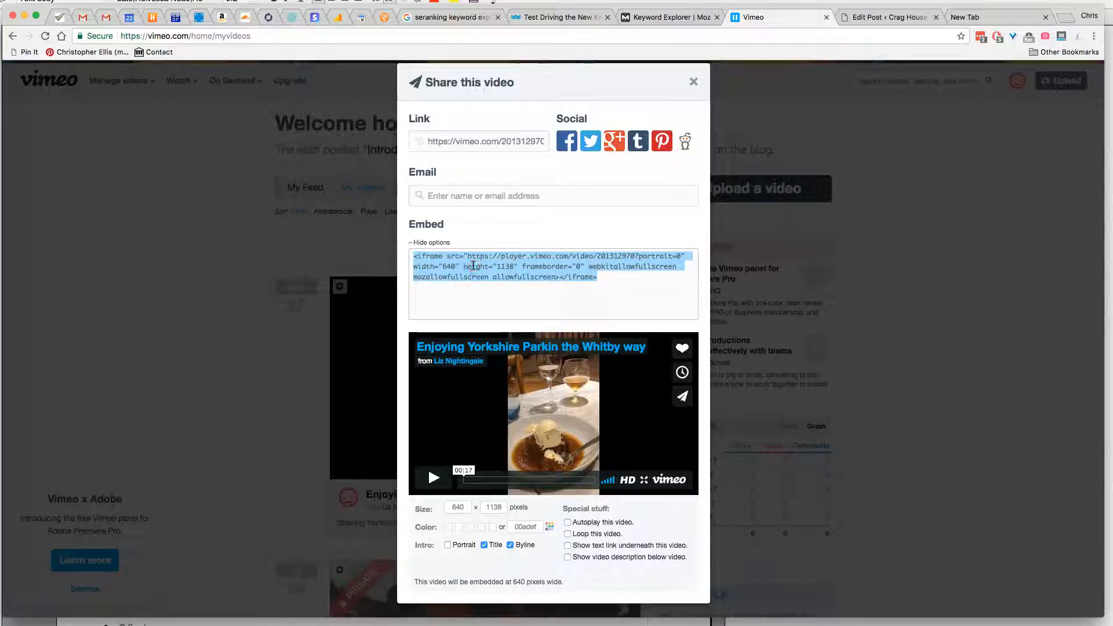
{"action": "right_click", "coordinate": [474, 266]}
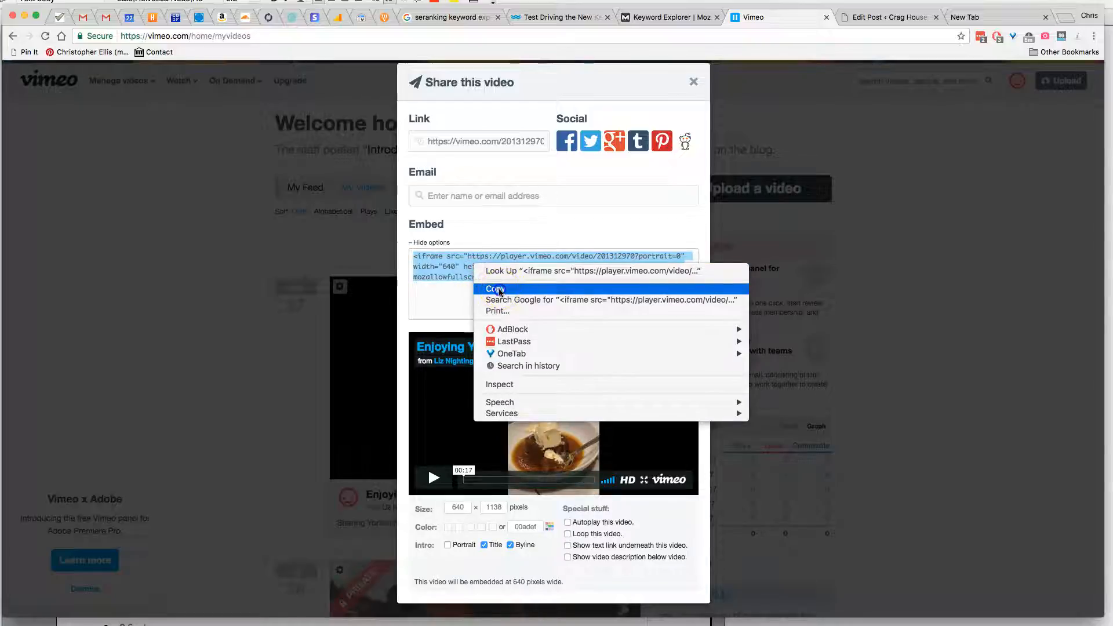
{"action": "left_click", "coordinate": [495, 289]}
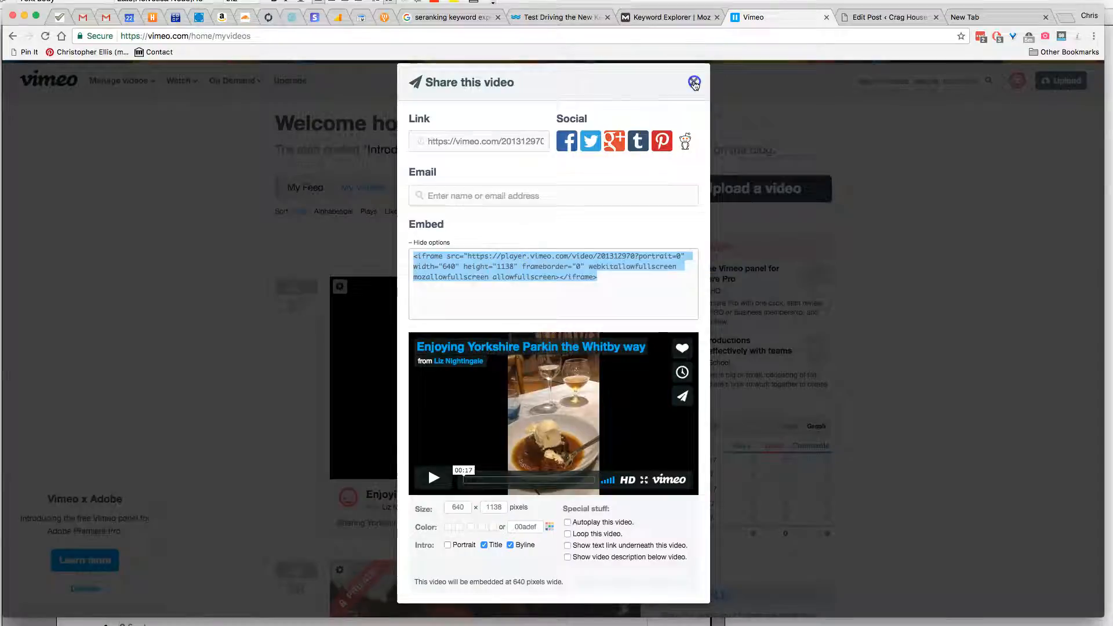
{"action": "left_click", "coordinate": [889, 17]}
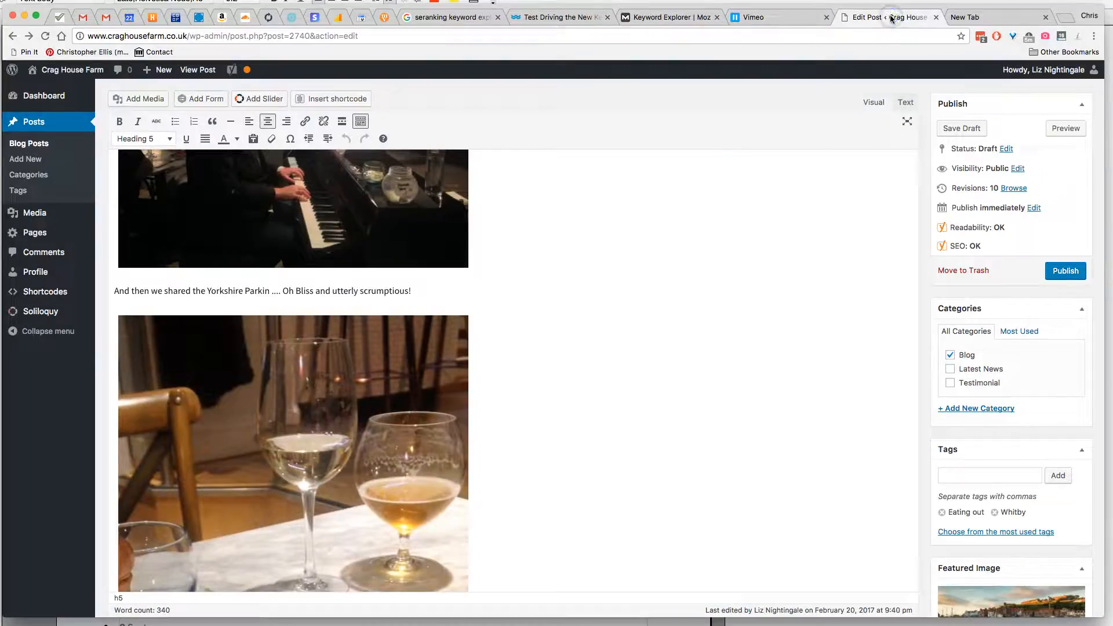
{"action": "scroll", "scroll_direction": "up", "scroll_amount": 3}
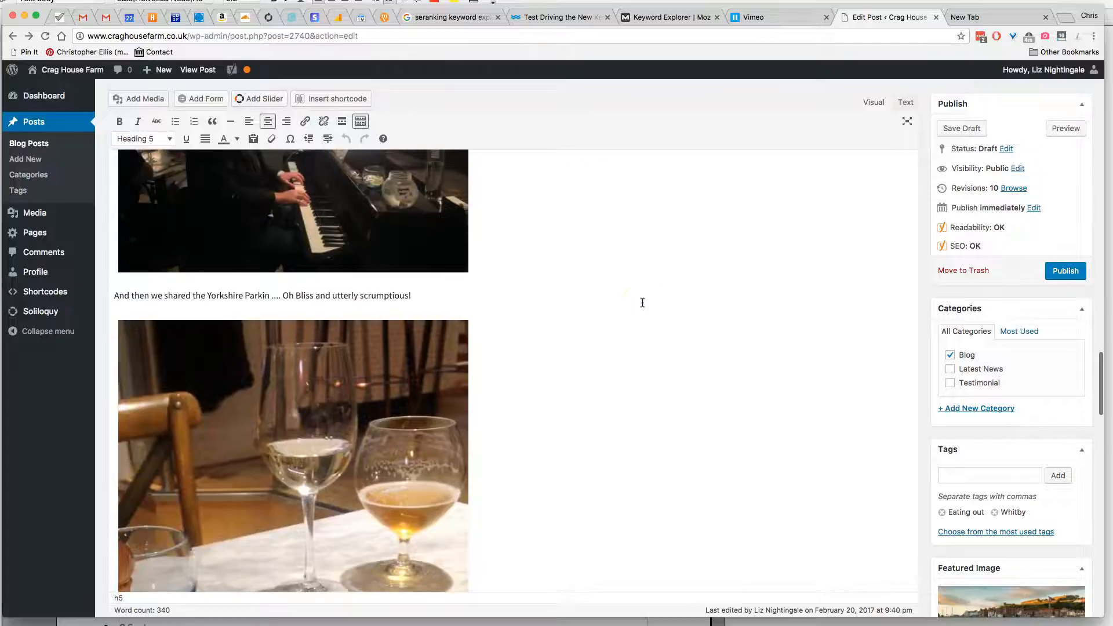
{"action": "scroll", "scroll_direction": "up", "scroll_amount": 3}
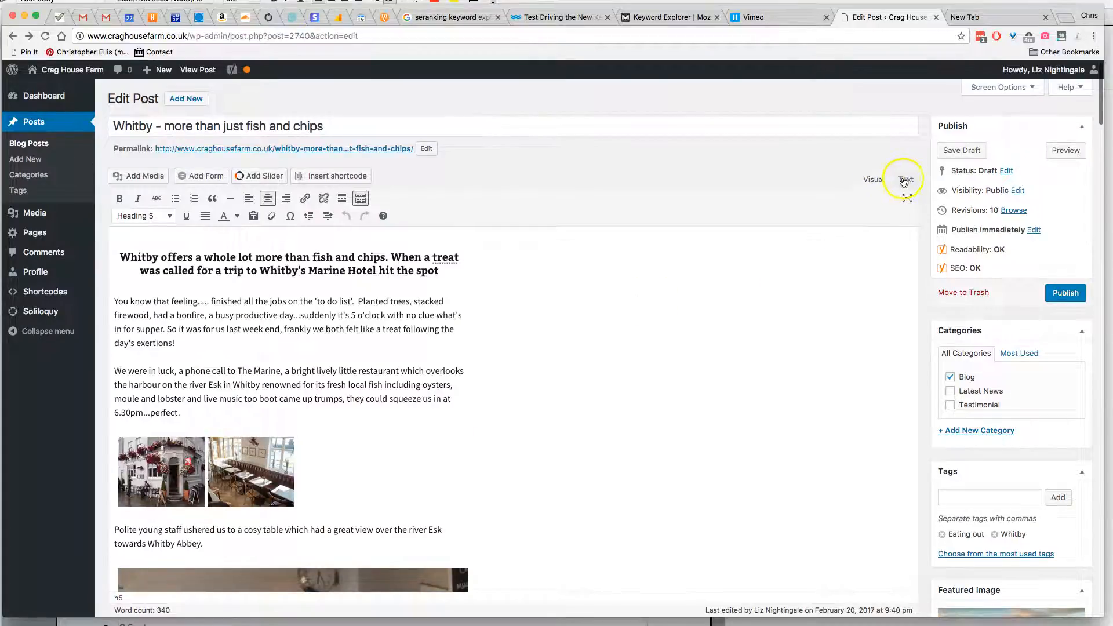
{"action": "left_click", "coordinate": [905, 179]}
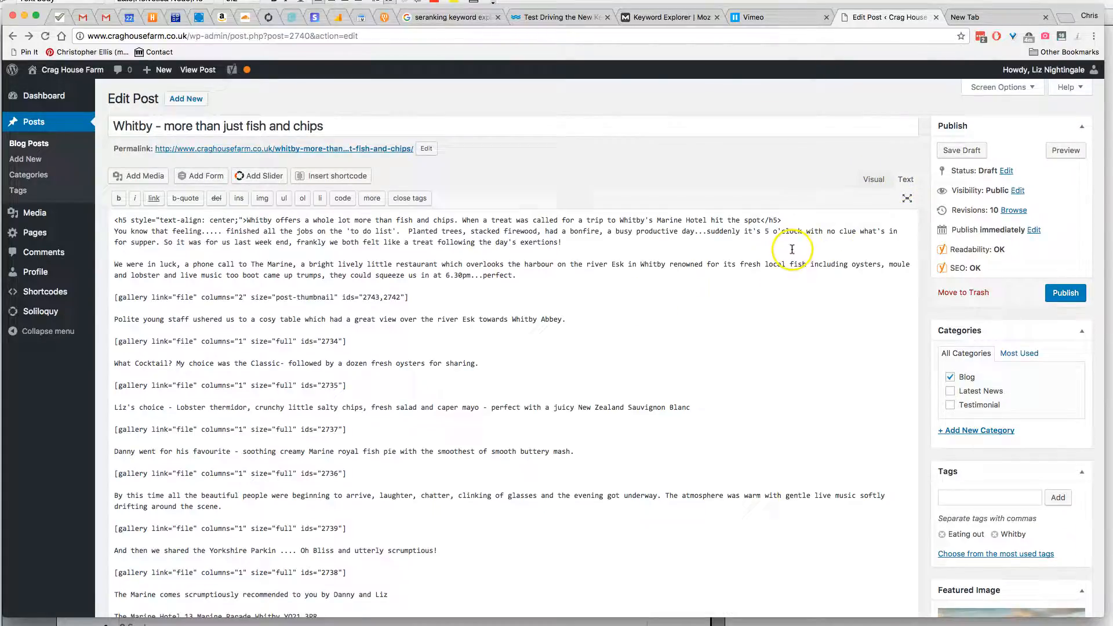
{"action": "scroll", "scroll_direction": "down", "scroll_amount": 3}
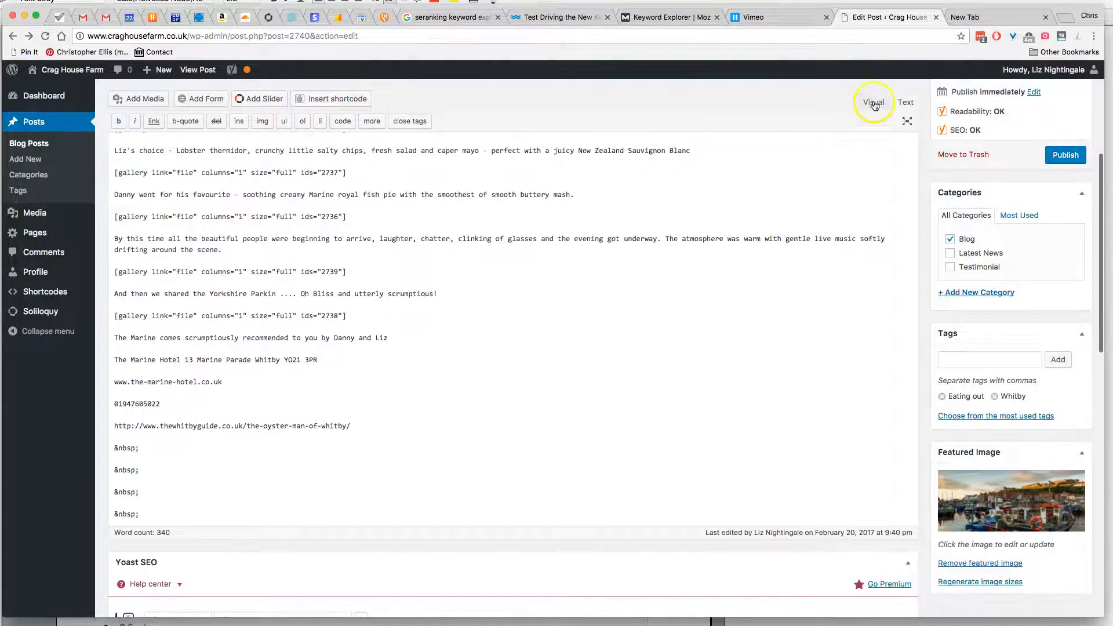
{"action": "left_click", "coordinate": [873, 102]}
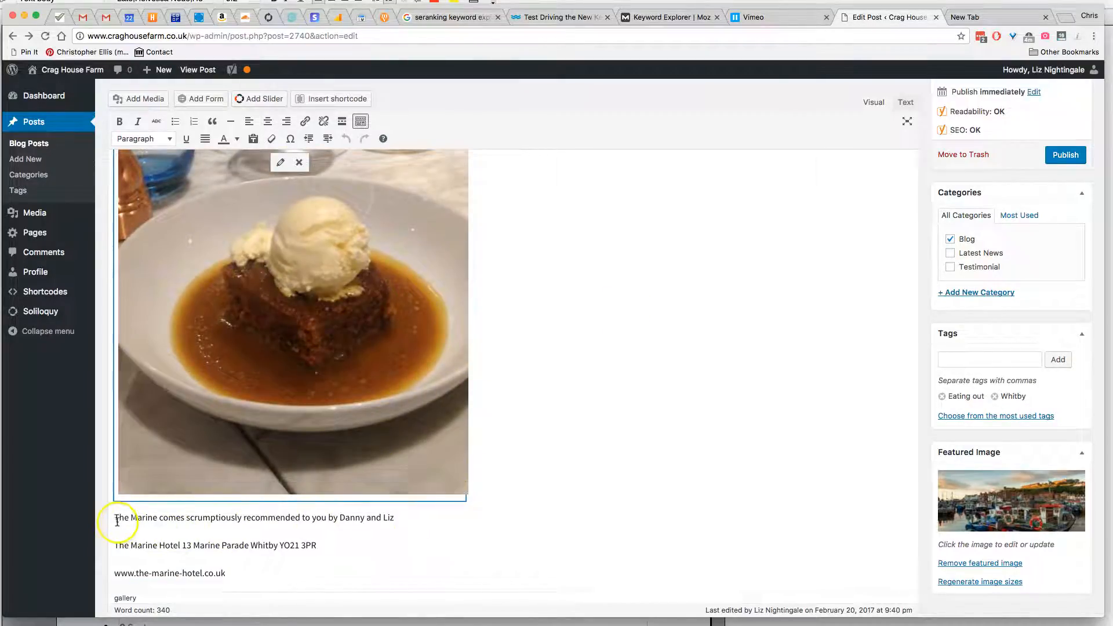
{"action": "mouse_move", "coordinate": [419, 519]}
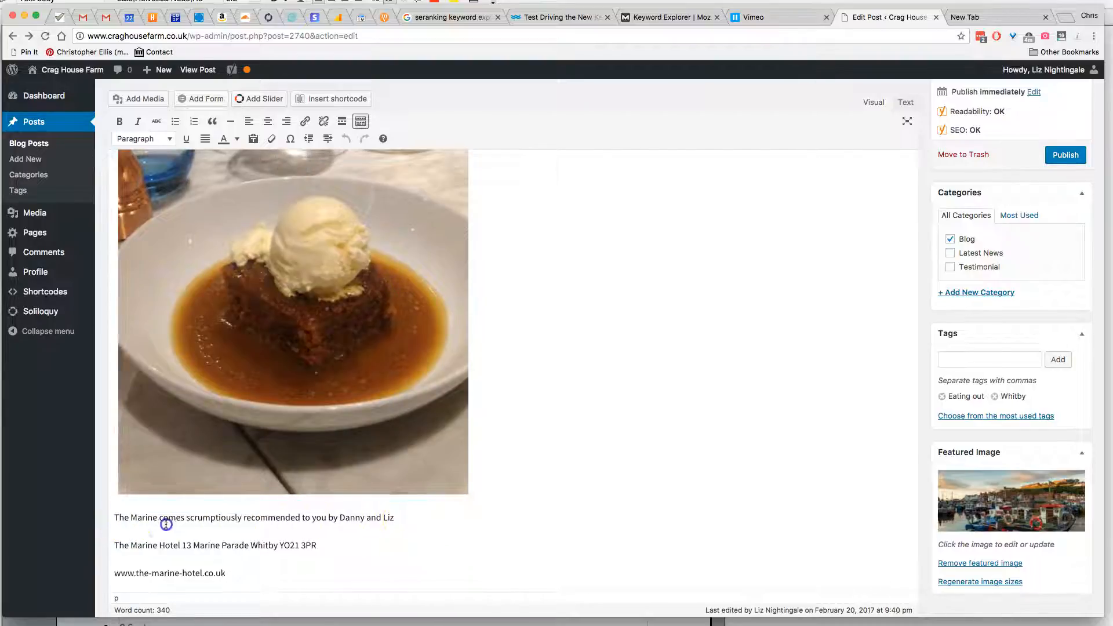
- Delete the ice-cream pudding photo, leaving an empty line after the Parkin paragraph
{"action": "triple_click", "coordinate": [253, 518]}
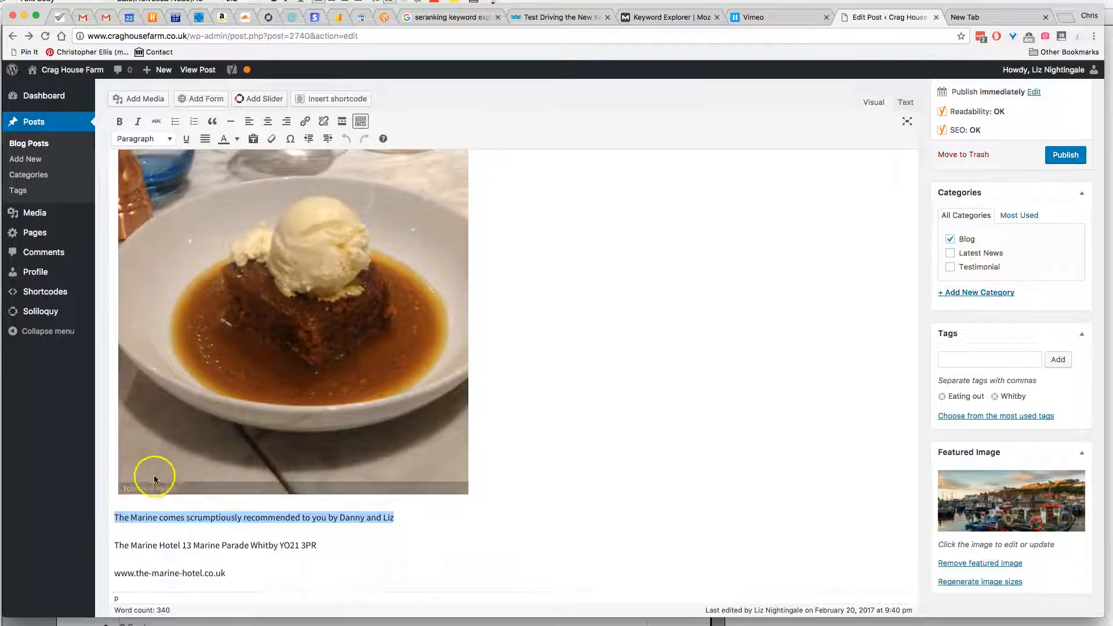
{"action": "mouse_move", "coordinate": [319, 510]}
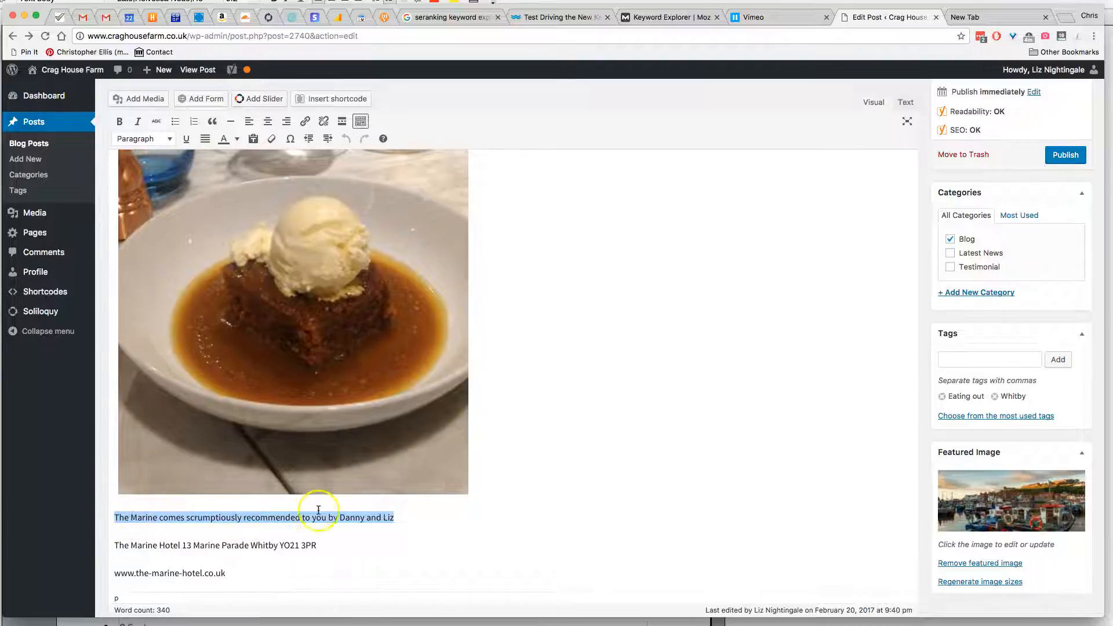
{"action": "left_click", "coordinate": [291, 323]}
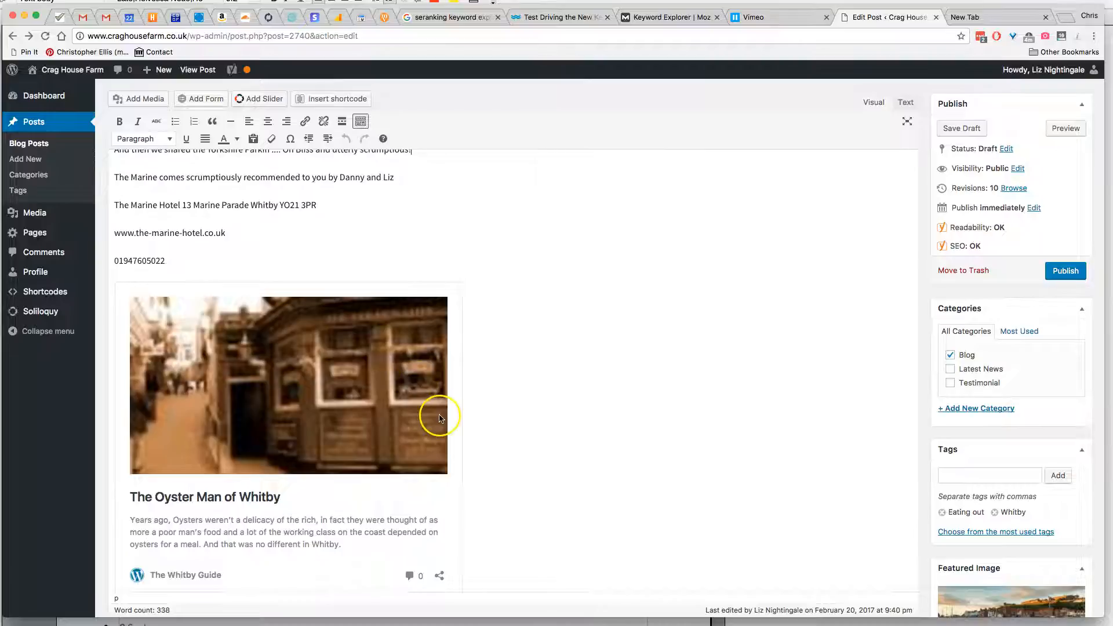
{"action": "scroll", "scroll_direction": "up", "scroll_amount": 3}
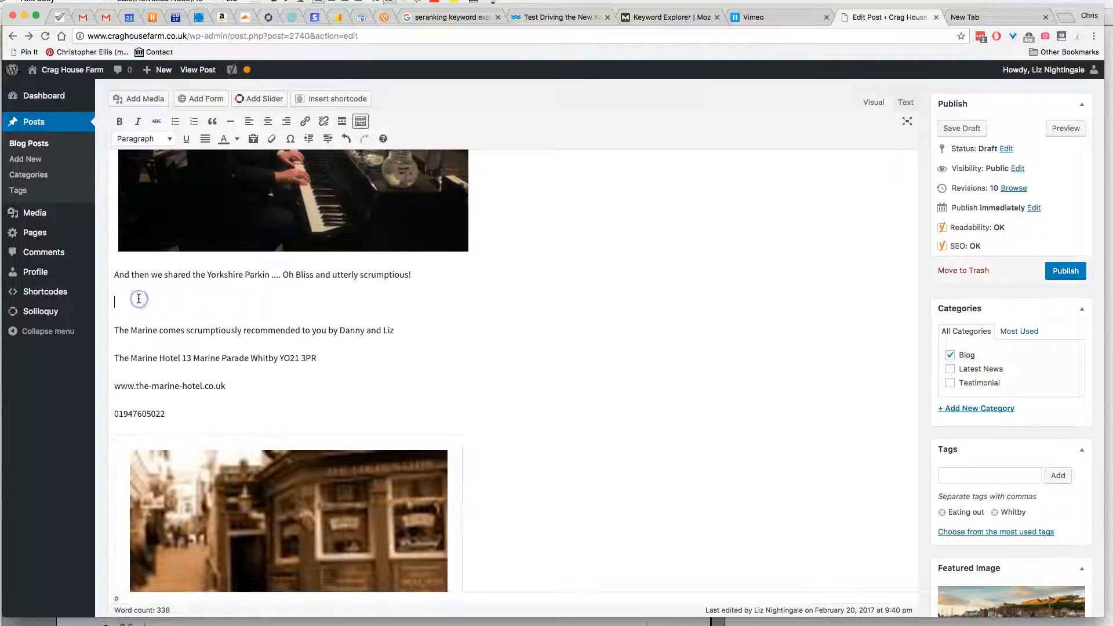
{"action": "mouse_move", "coordinate": [348, 301]}
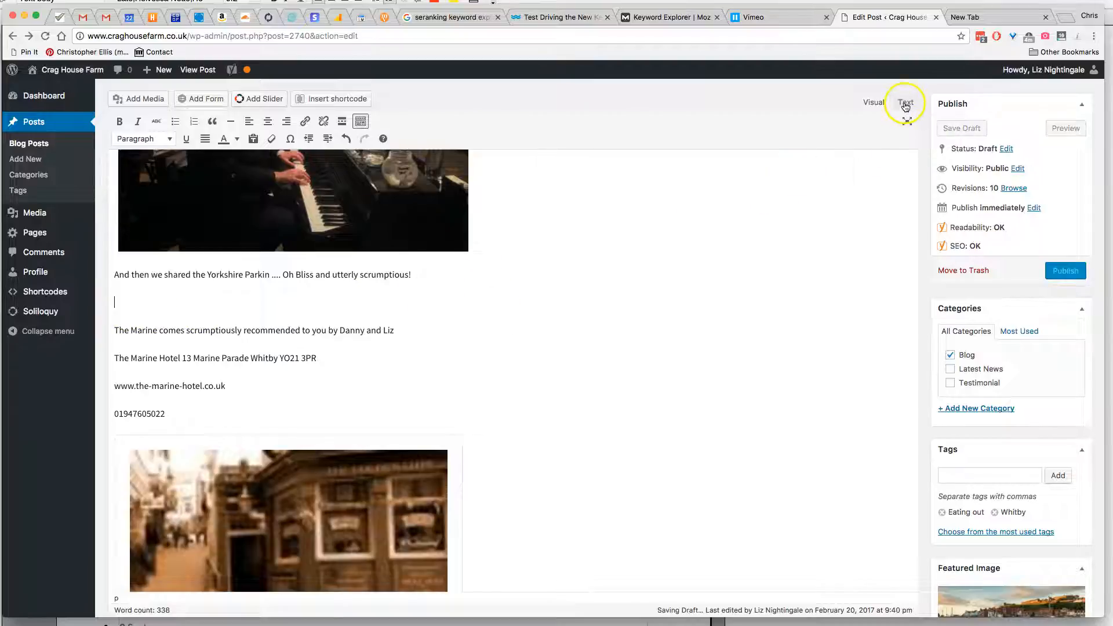
- Paste the Vimeo iframe code in Text view below the Yorkshire Parkin sentence
{"action": "left_click", "coordinate": [905, 102]}
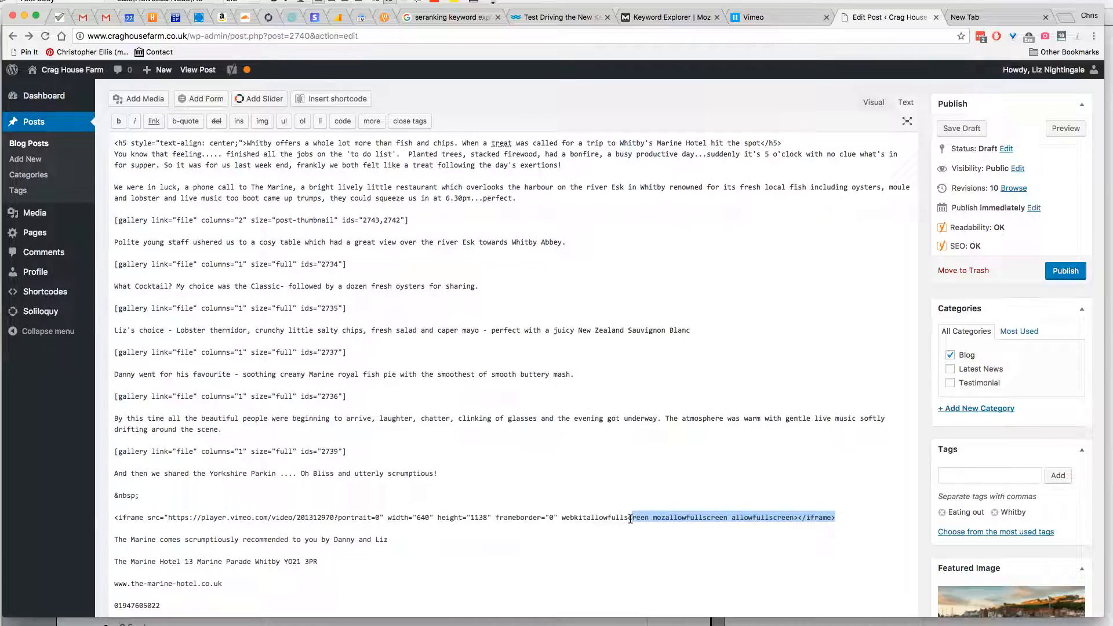
{"action": "left_click", "coordinate": [828, 516]}
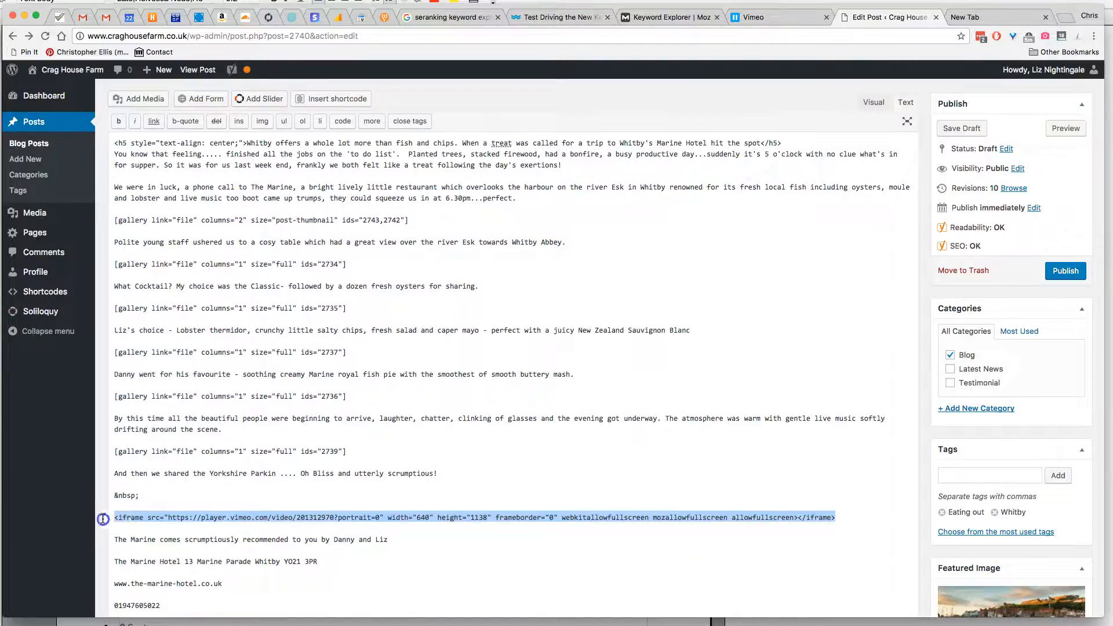
- Return to Visual view and check the Vimeo player beneath the Parkin sentence
{"action": "left_click", "coordinate": [873, 101]}
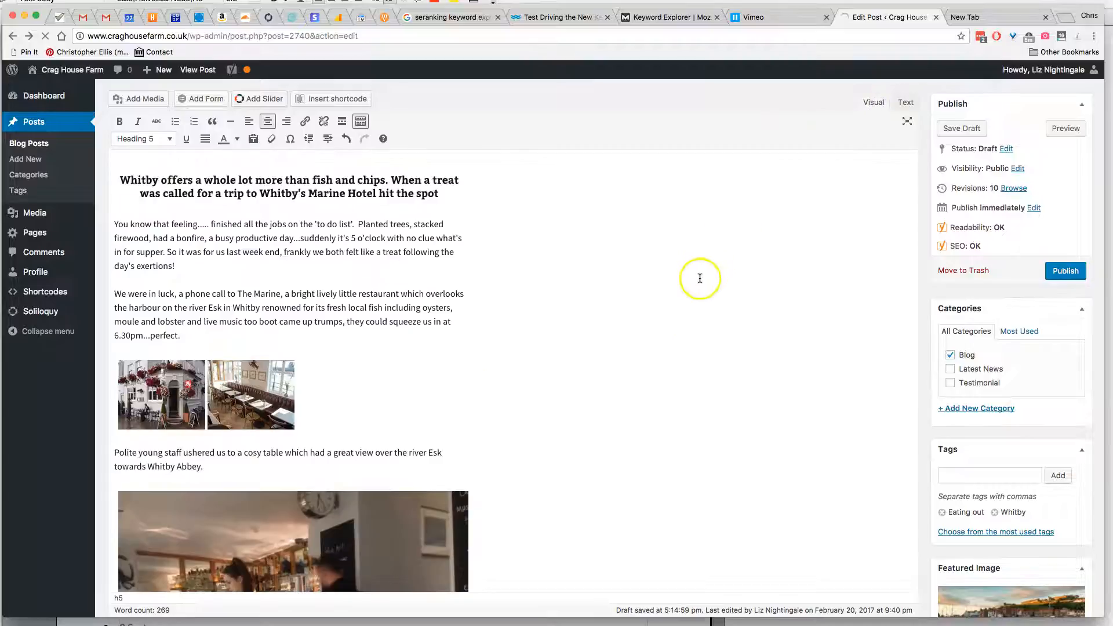
{"action": "scroll", "scroll_direction": "down", "scroll_amount": 3}
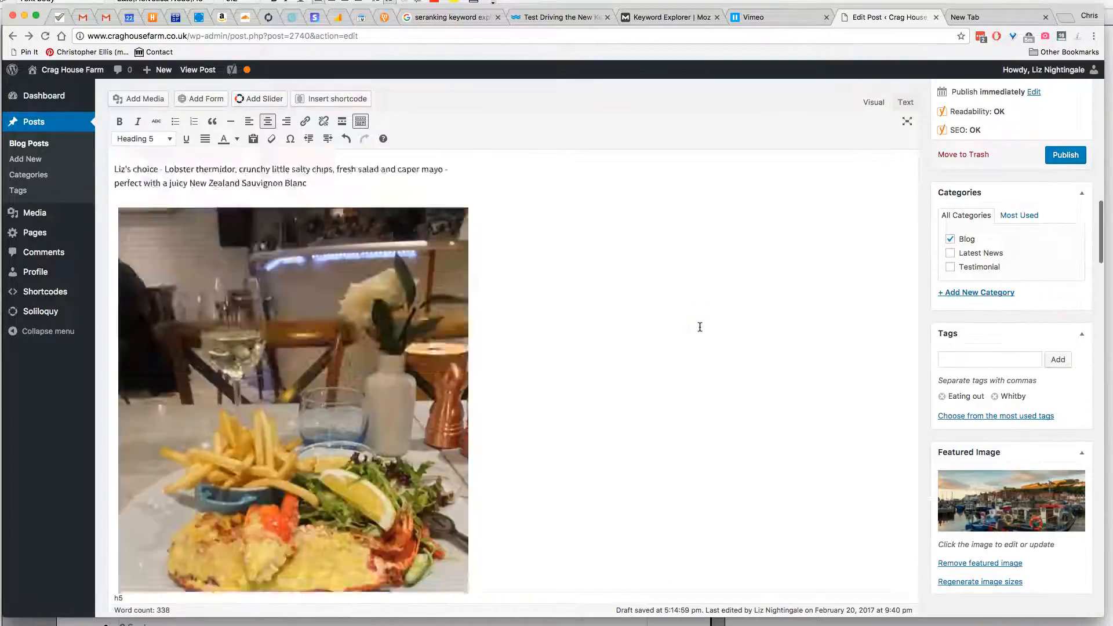
{"action": "scroll", "scroll_direction": "down", "scroll_amount": 3}
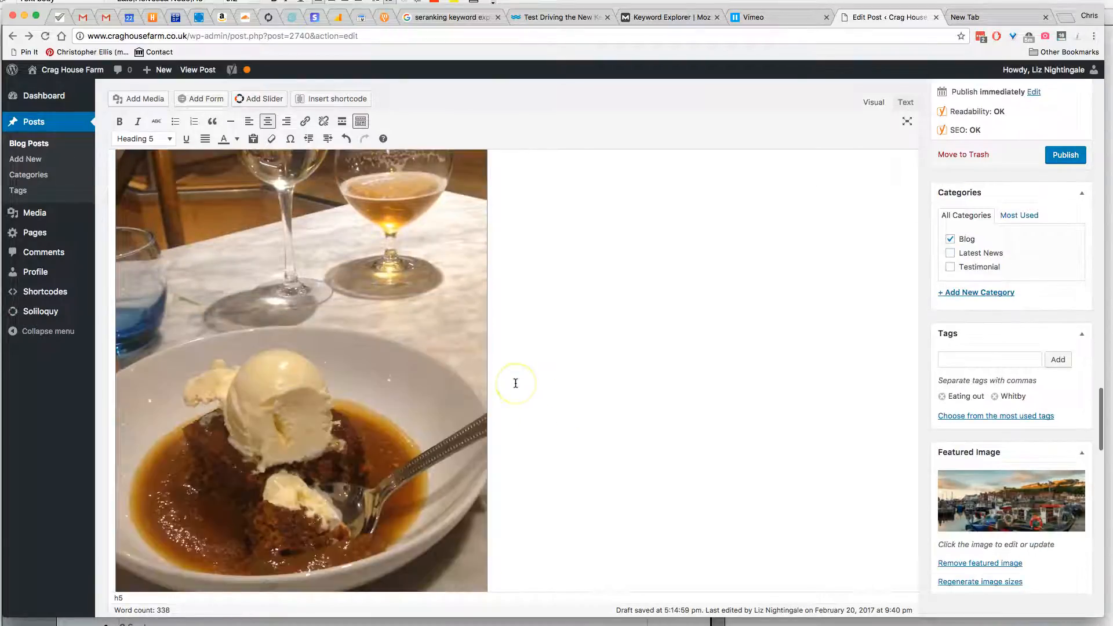
{"action": "scroll", "scroll_direction": "down", "scroll_amount": 3}
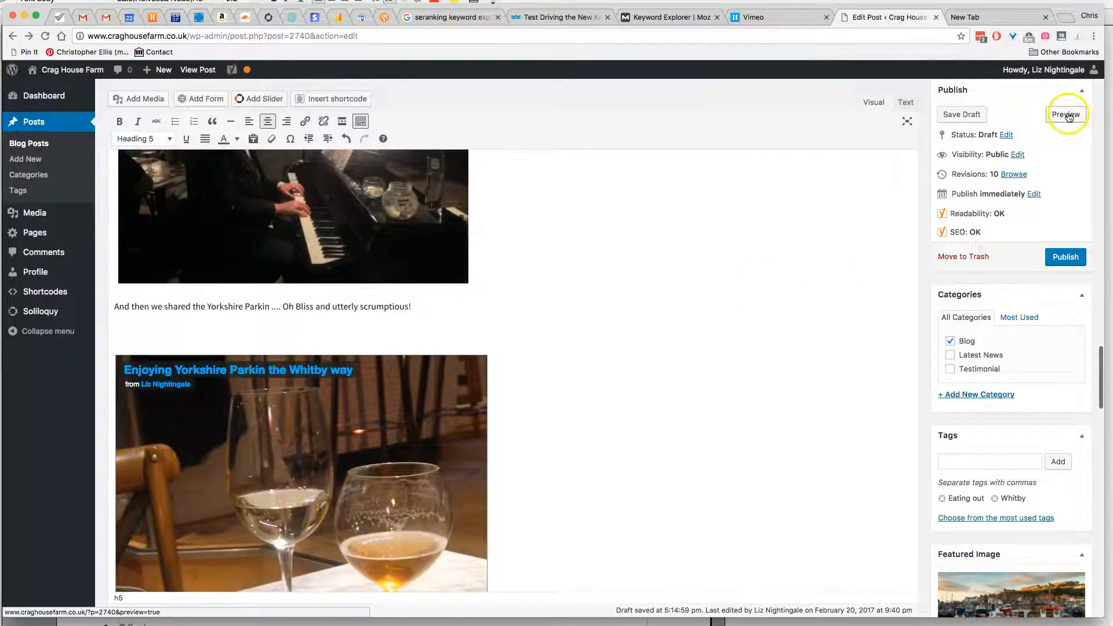
- Preview the draft post and play the embedded Yorkshire Parkin video
{"action": "left_click", "coordinate": [1064, 114]}
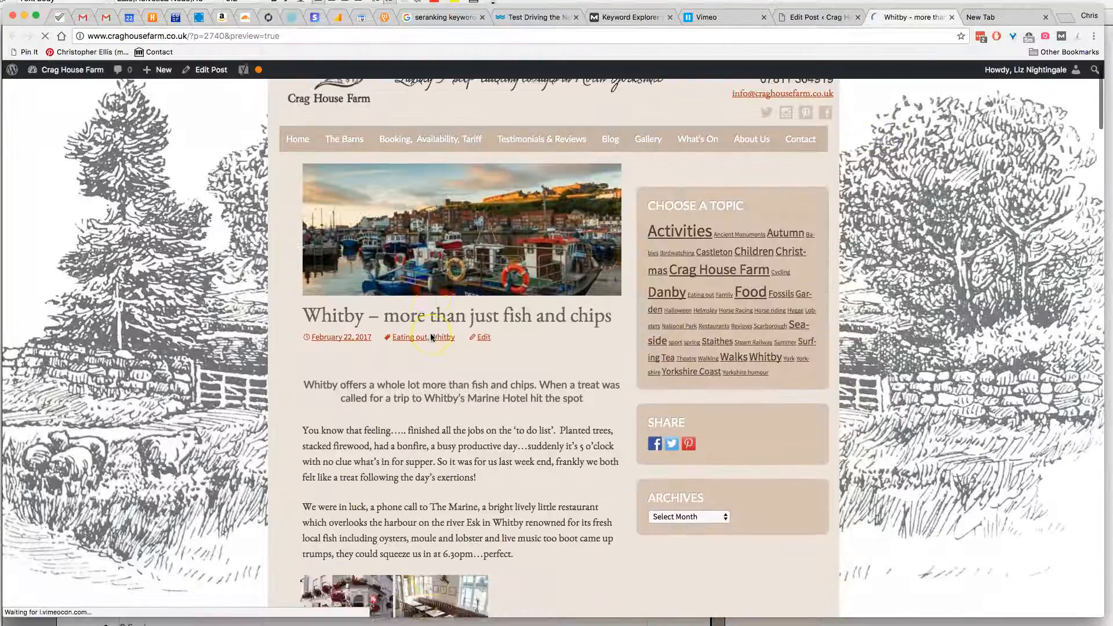
{"action": "scroll", "scroll_direction": "down", "scroll_amount": 3}
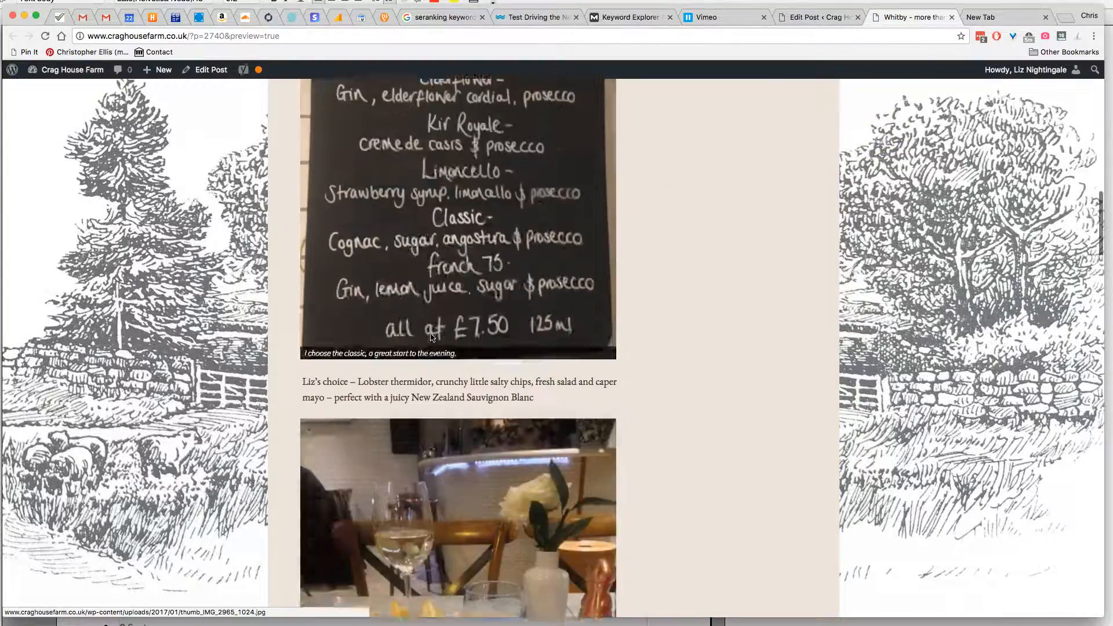
{"action": "scroll", "scroll_direction": "down", "scroll_amount": 3}
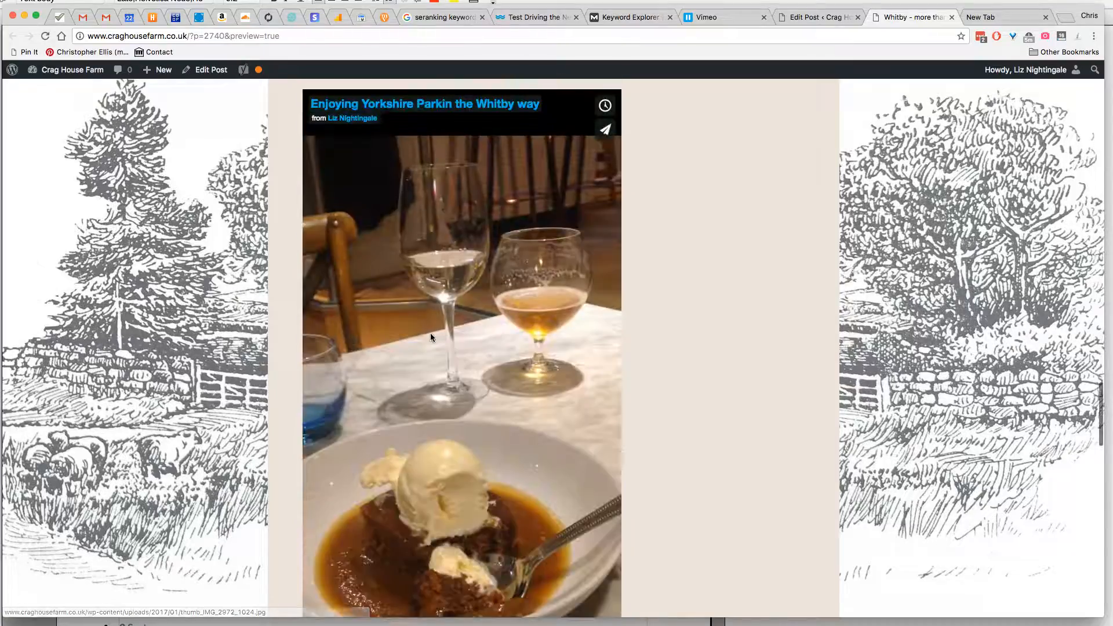
{"action": "scroll", "scroll_direction": "down", "scroll_amount": 3}
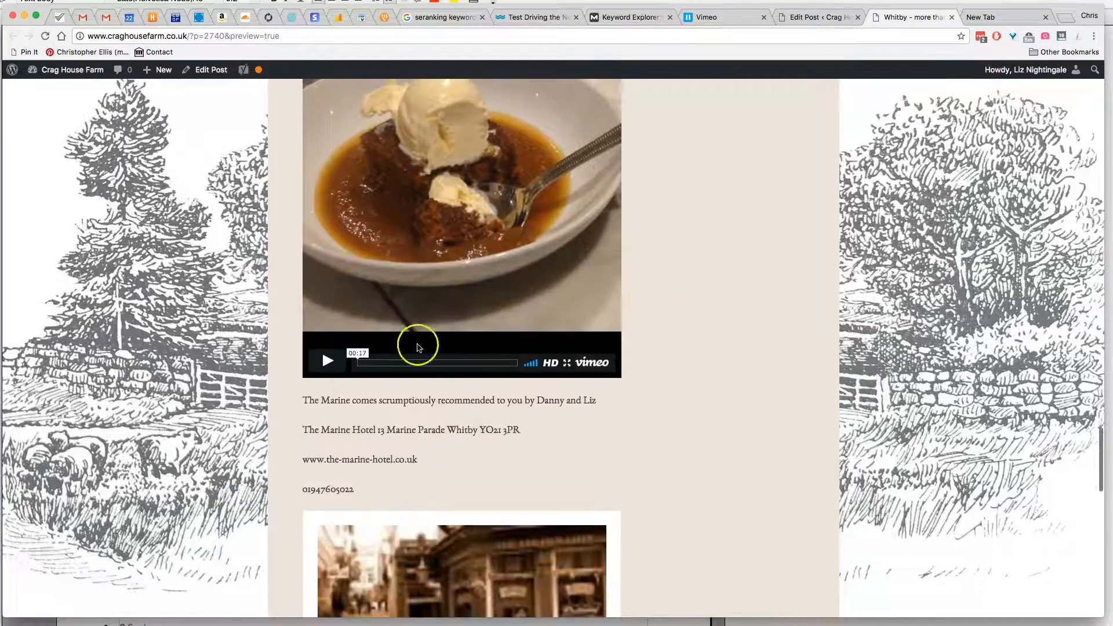
{"action": "left_click", "coordinate": [327, 360]}
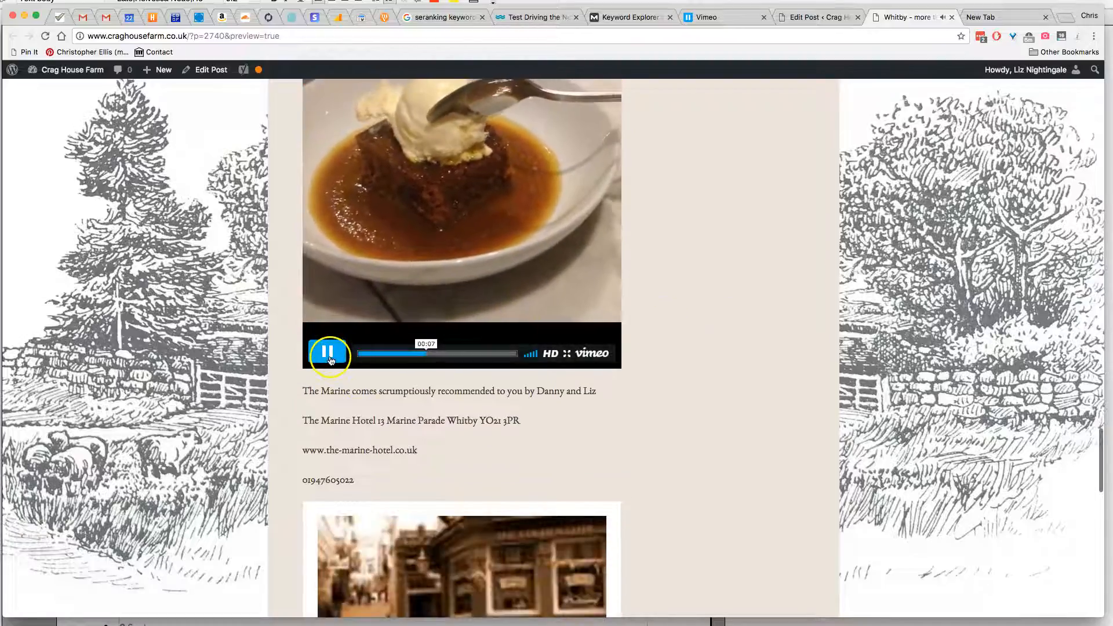
{"action": "scroll", "scroll_direction": "down", "scroll_amount": 3}
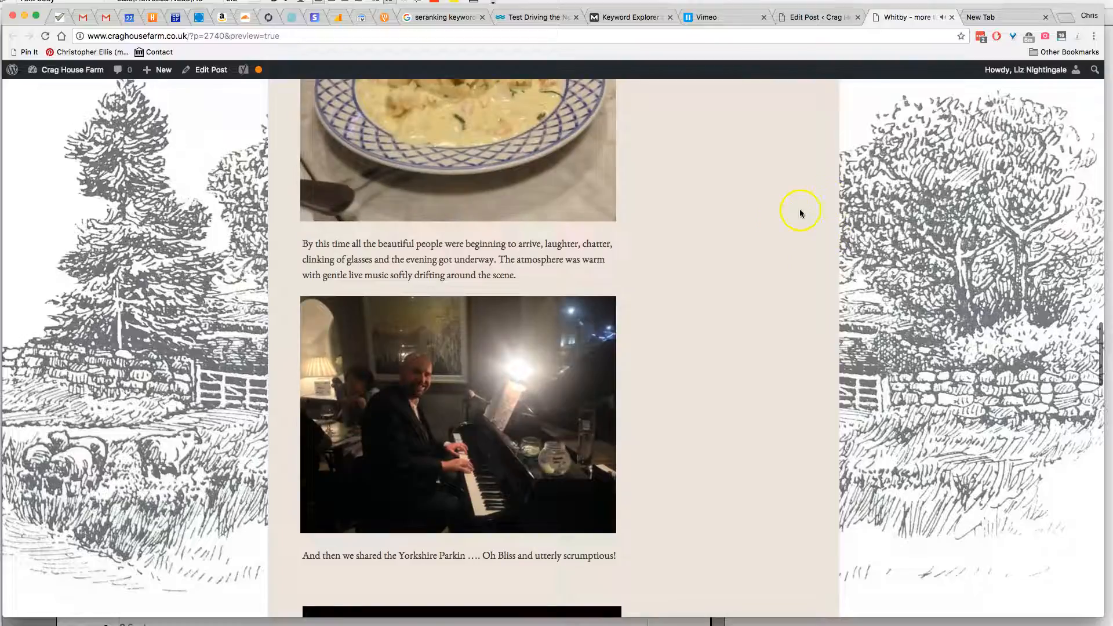
{"action": "mouse_move", "coordinate": [720, 284]}
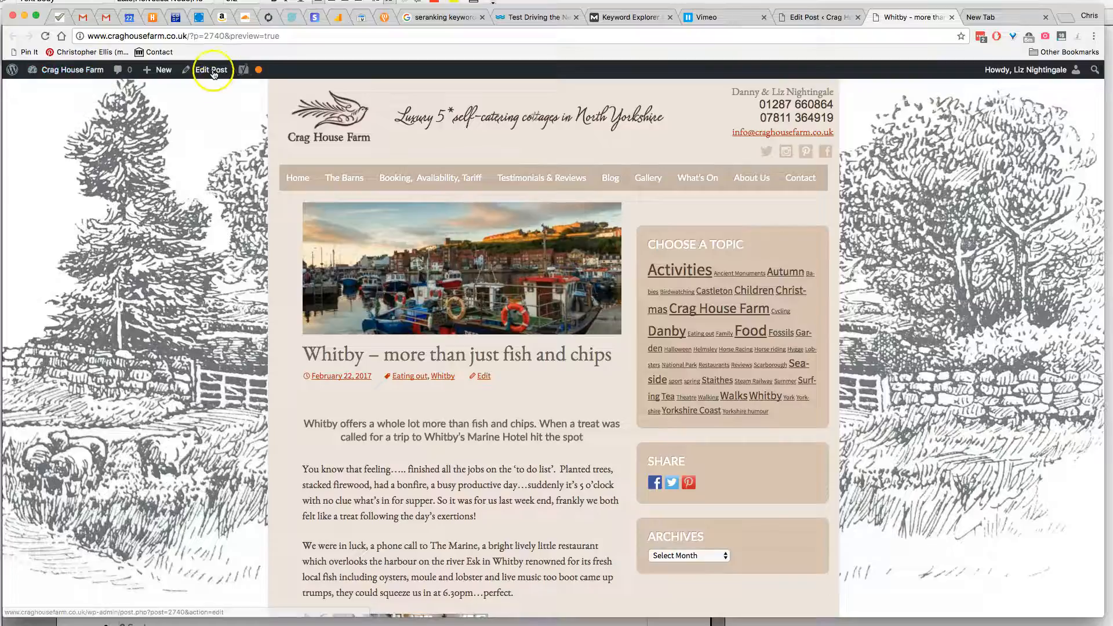
{"action": "mouse_move", "coordinate": [942, 259]}
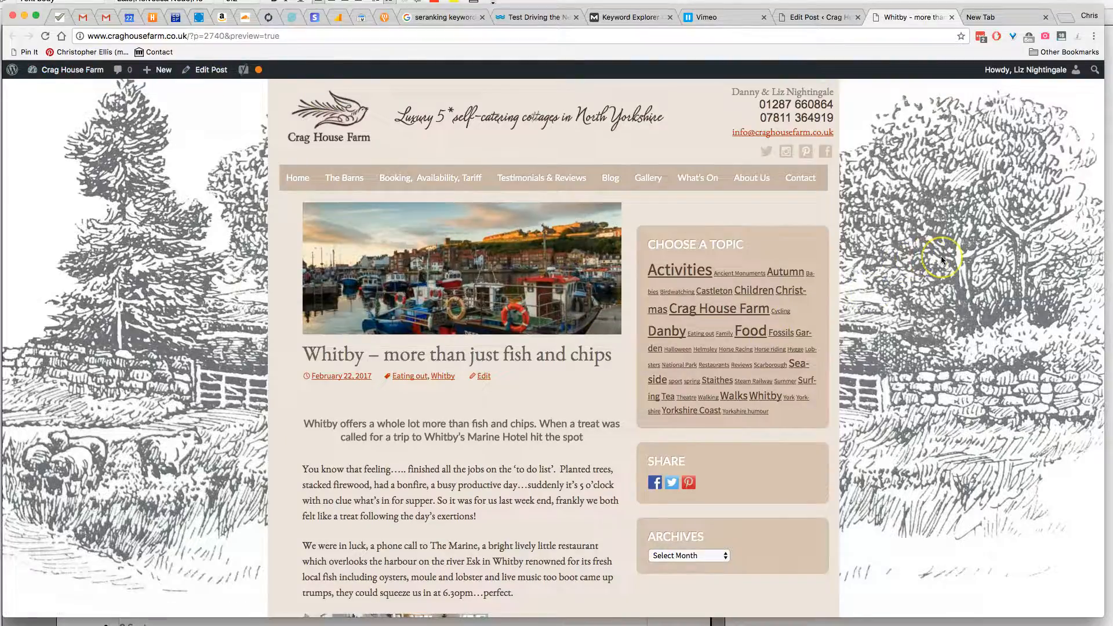
{"action": "mouse_move", "coordinate": [923, 243]}
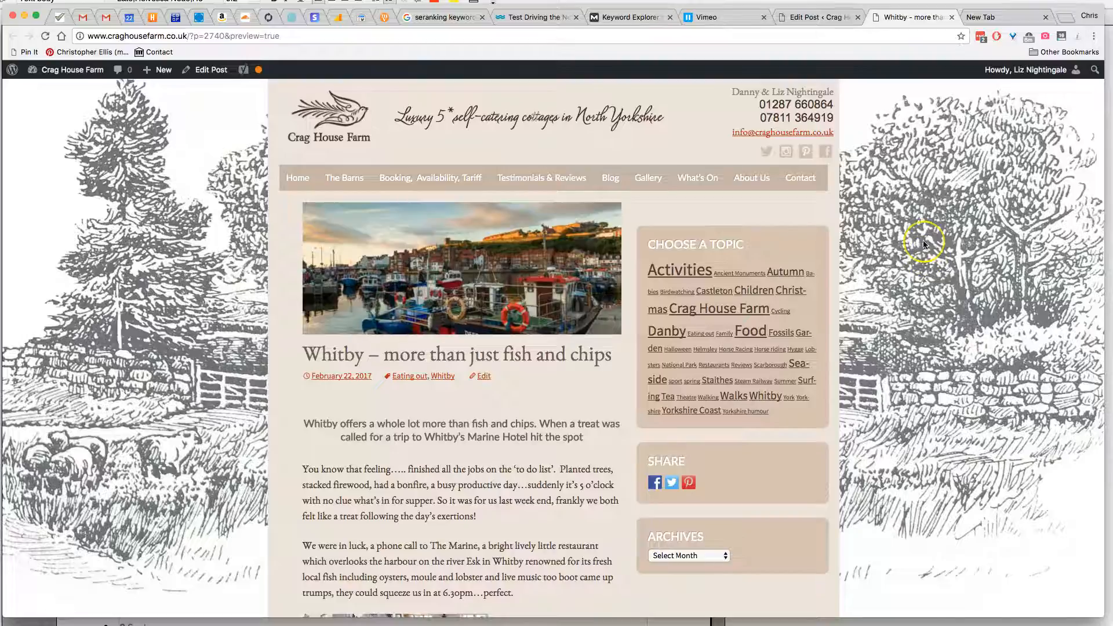
{"action": "mouse_move", "coordinate": [923, 244]}
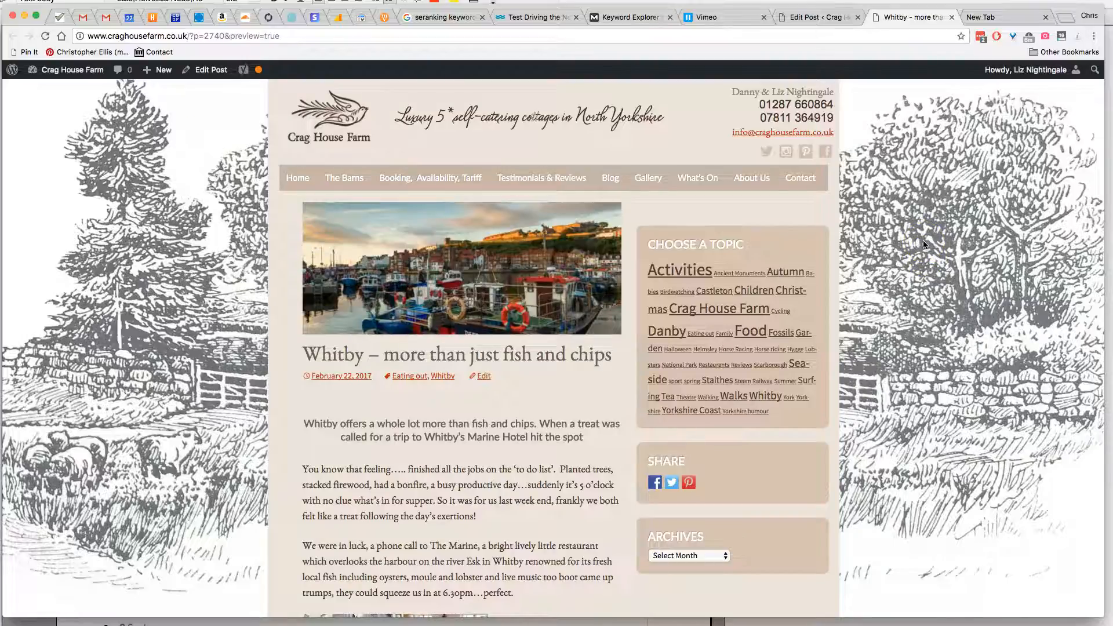